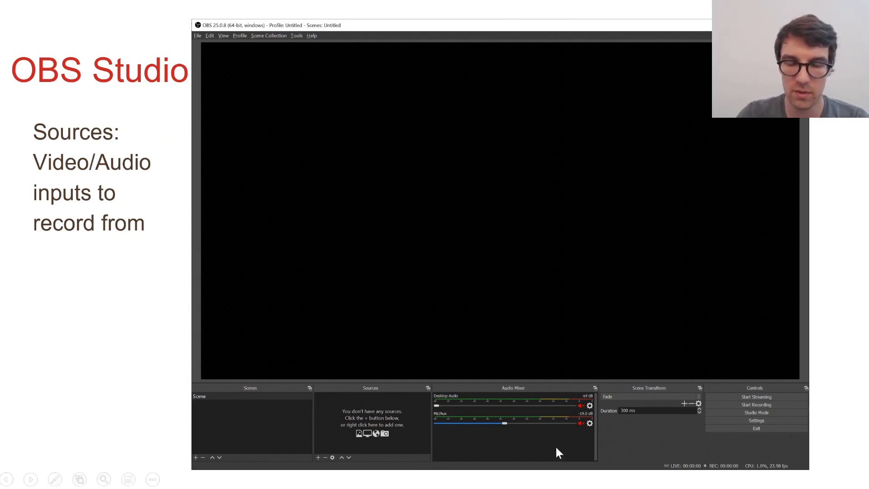
pyautogui.moveTo(303, 76)
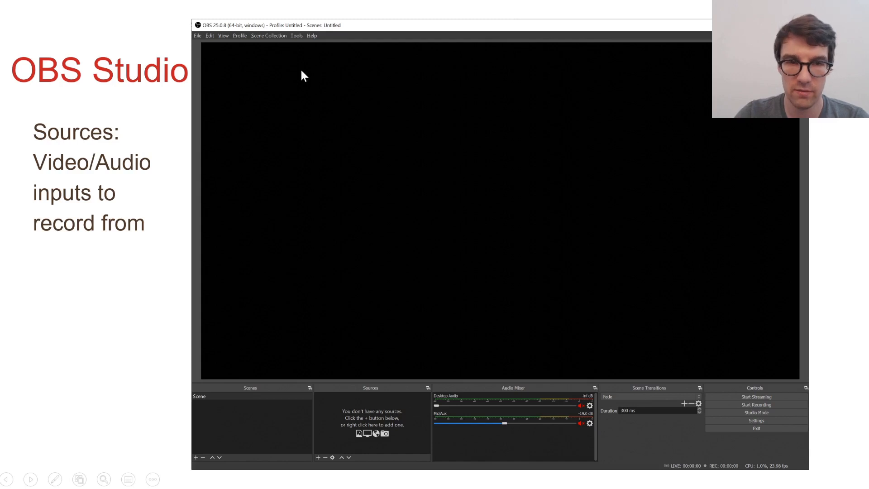
pyautogui.moveTo(112, 359)
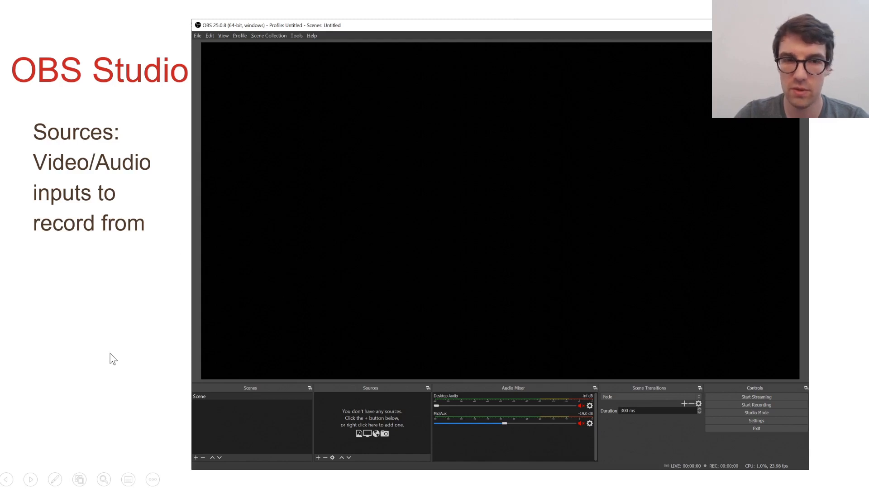
pyautogui.moveTo(232, 417)
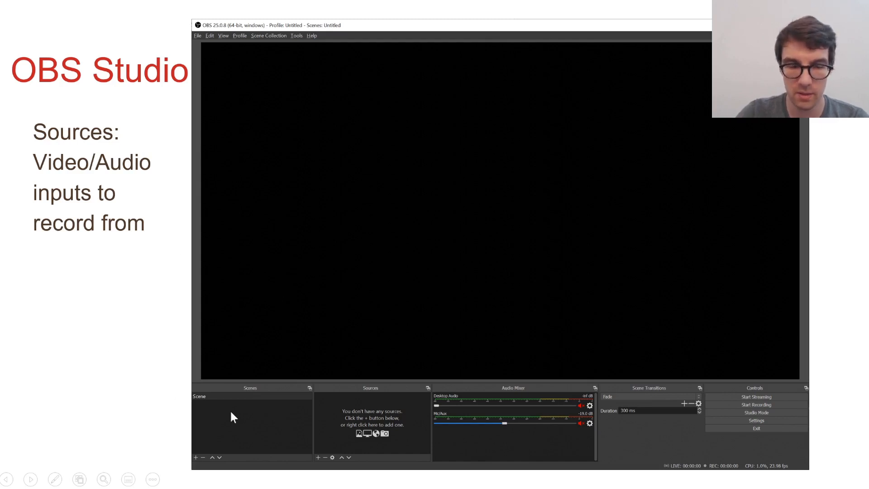
pyautogui.moveTo(152, 368)
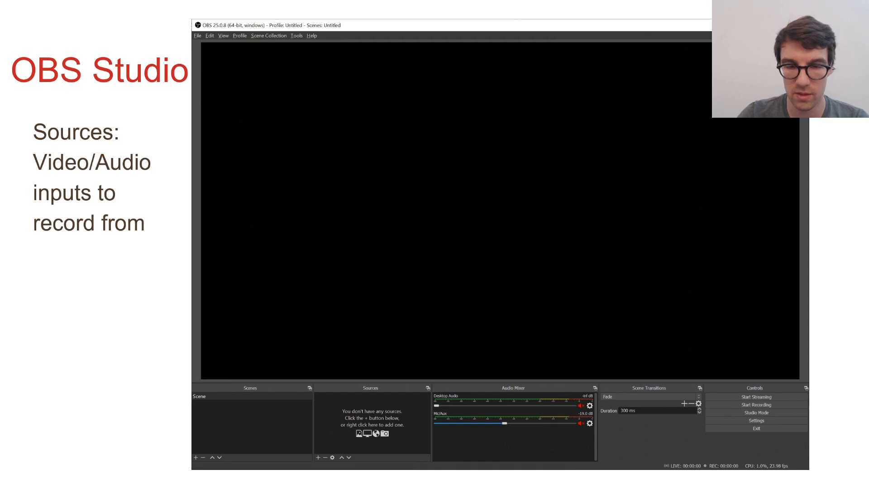
pyautogui.moveTo(396, 396)
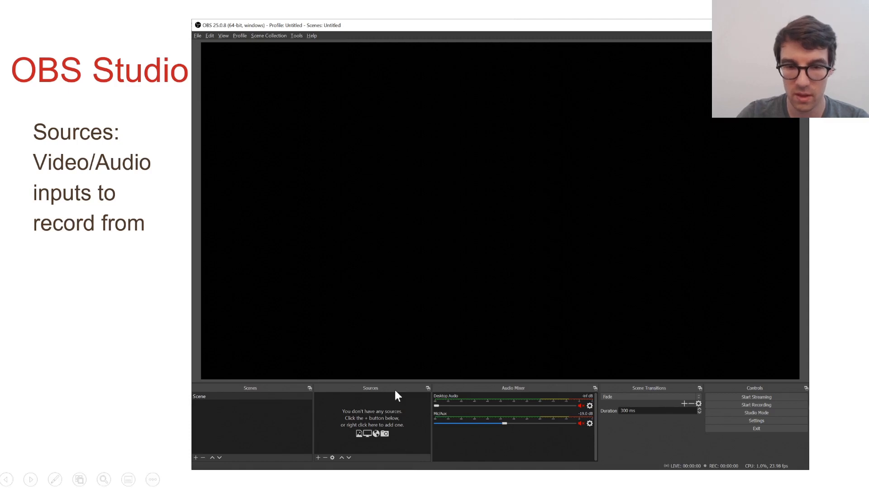
pyautogui.moveTo(458, 440)
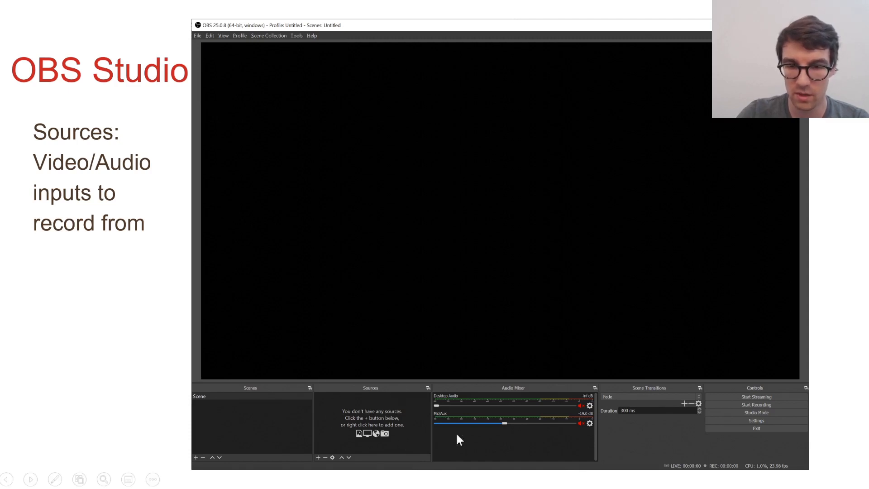
pyautogui.moveTo(571, 434)
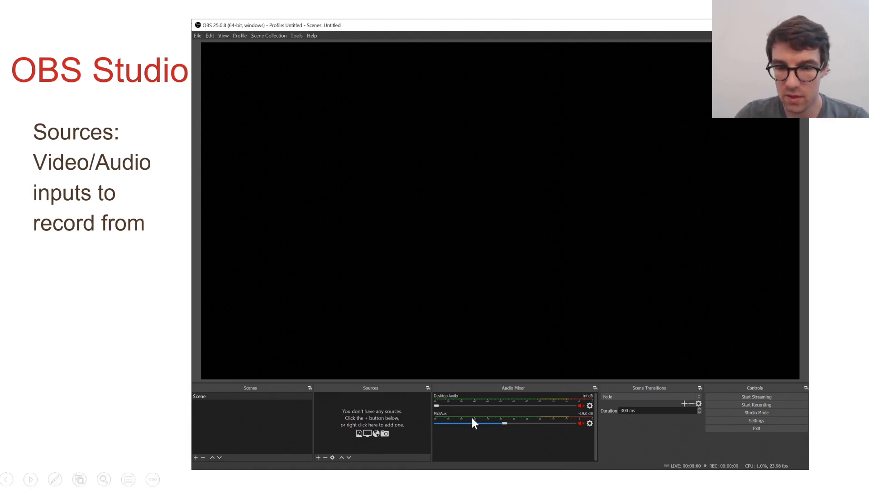
pyautogui.moveTo(521, 430)
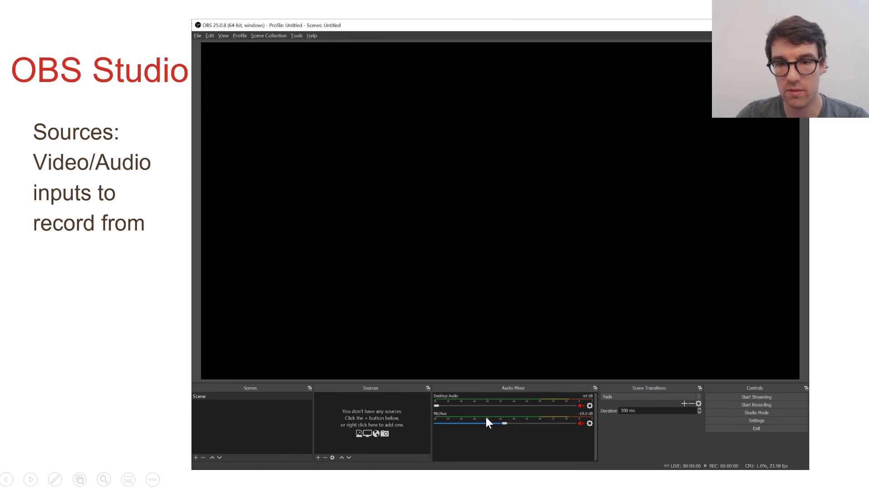
pyautogui.moveTo(497, 424)
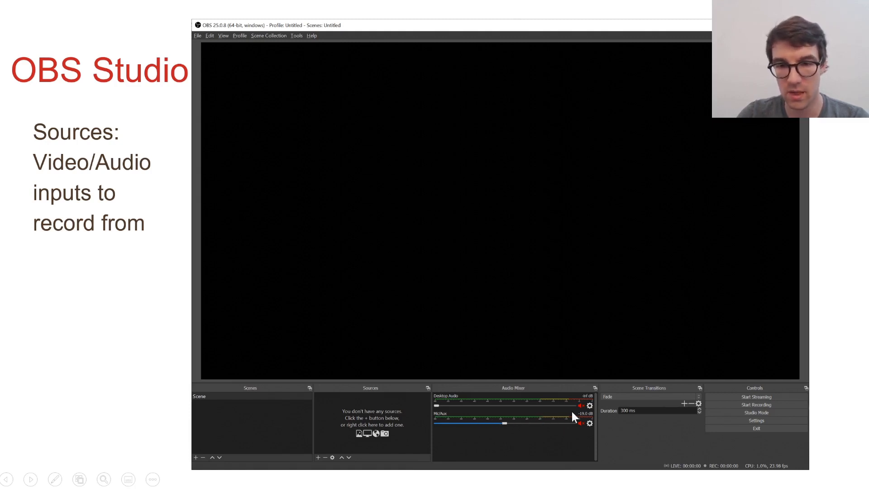
pyautogui.moveTo(524, 429)
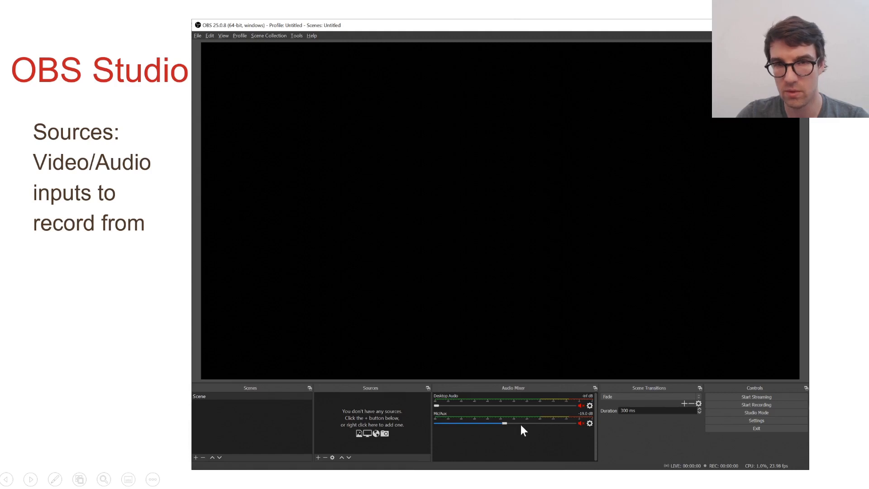
pyautogui.moveTo(549, 441)
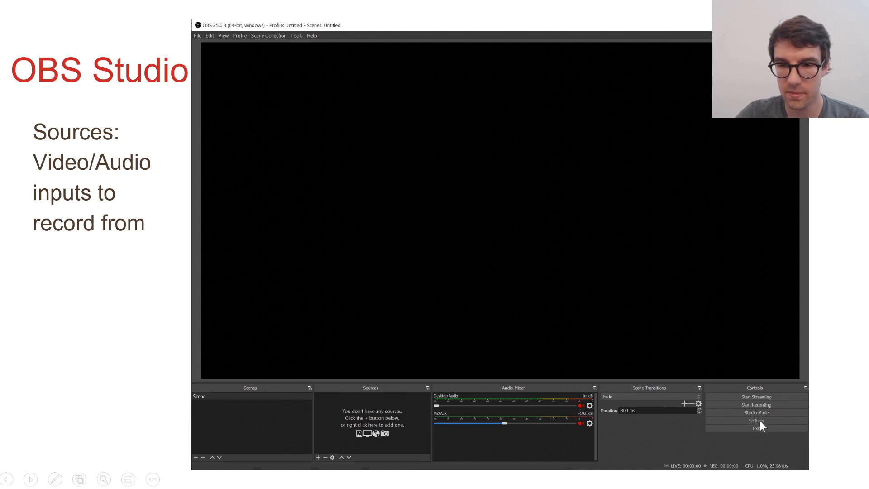
pyautogui.moveTo(683, 451)
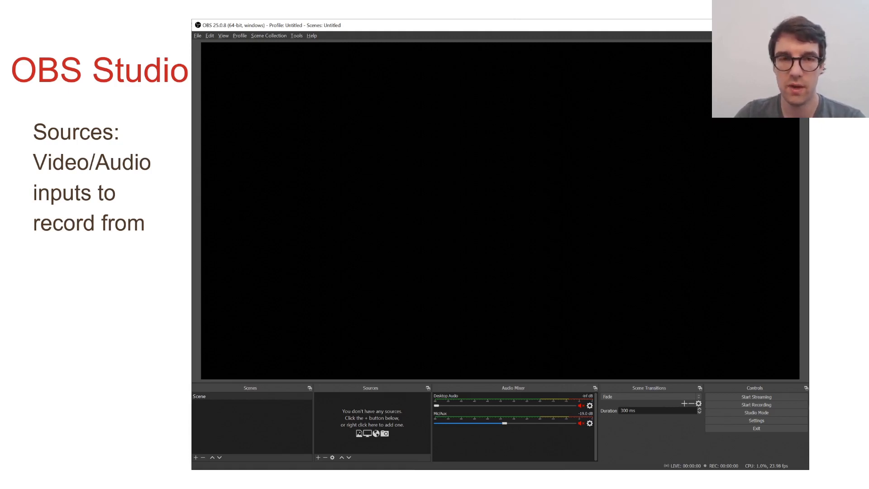
# - Advance the slideshow to the 'OBS Studio: Settings for VIS' slide
pyautogui.press('Right')
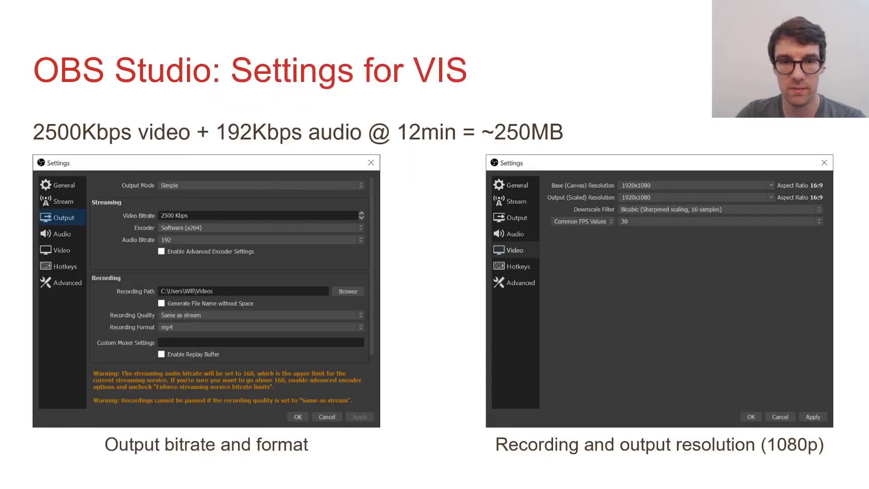
pyautogui.moveTo(325, 262)
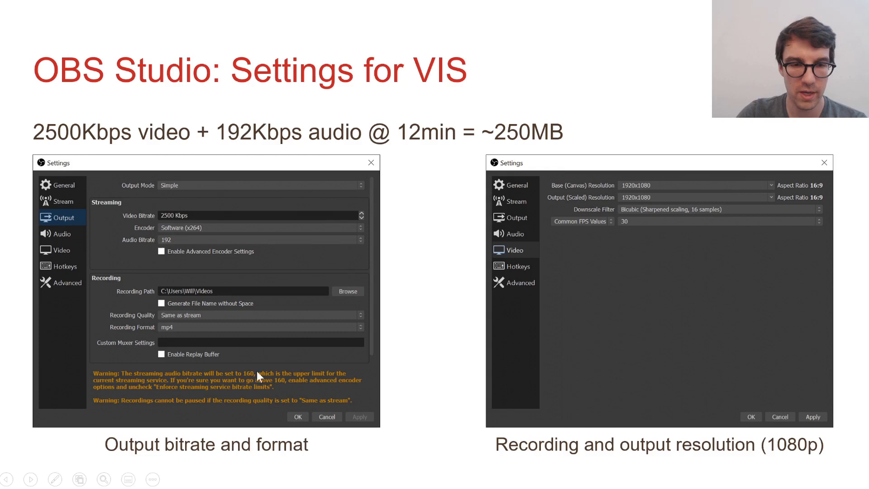
pyautogui.moveTo(391, 314)
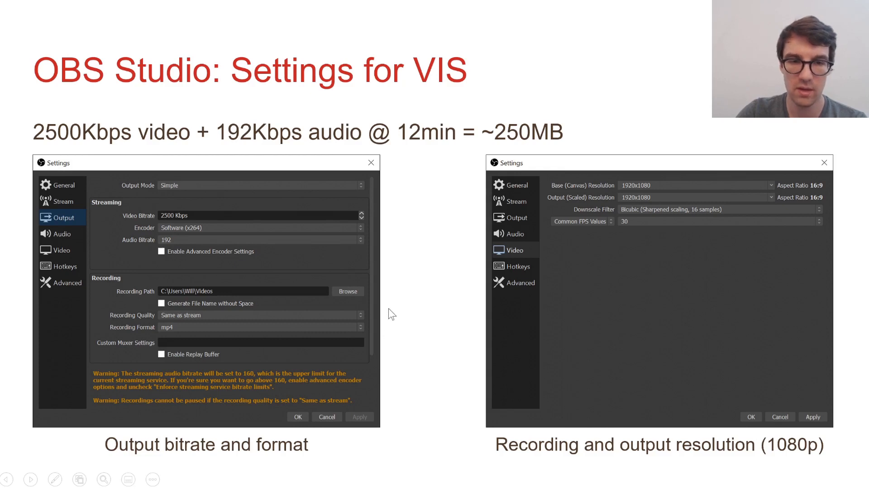
pyautogui.moveTo(184, 146)
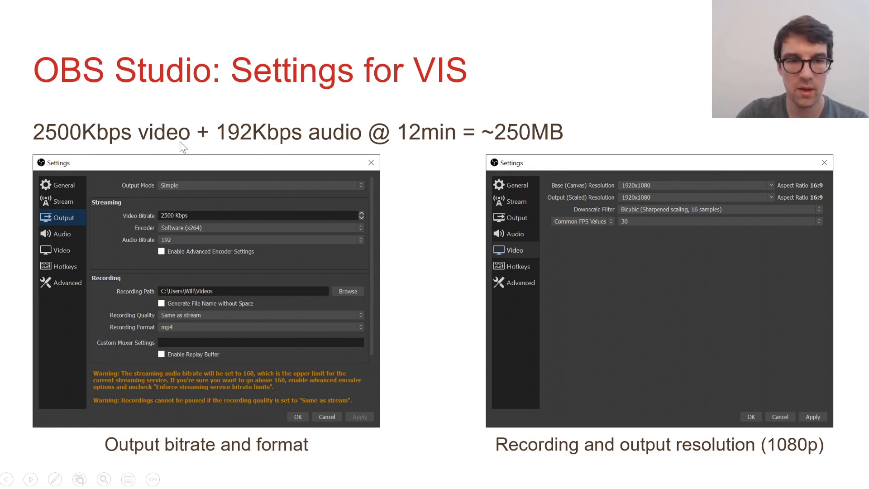
pyautogui.moveTo(115, 228)
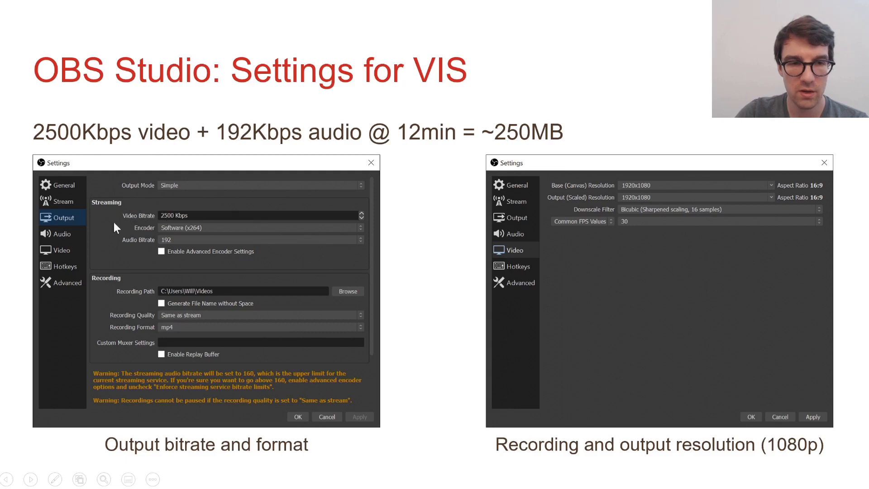
pyautogui.moveTo(162, 197)
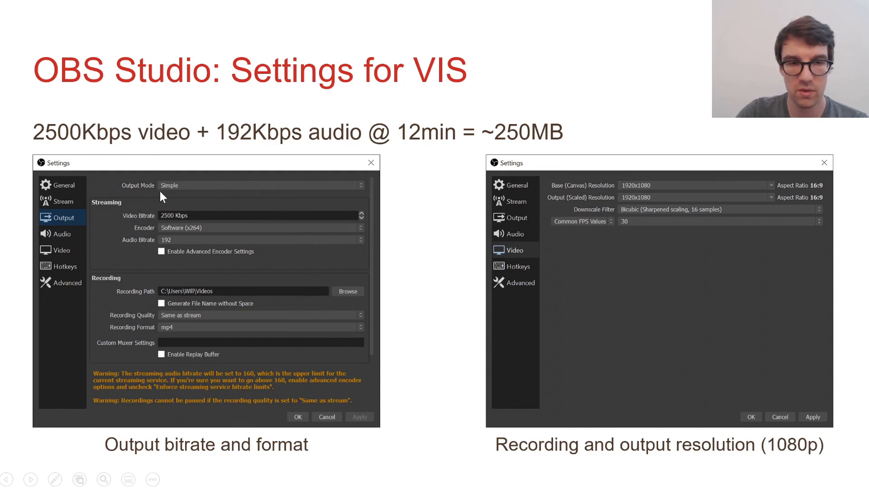
pyautogui.moveTo(174, 226)
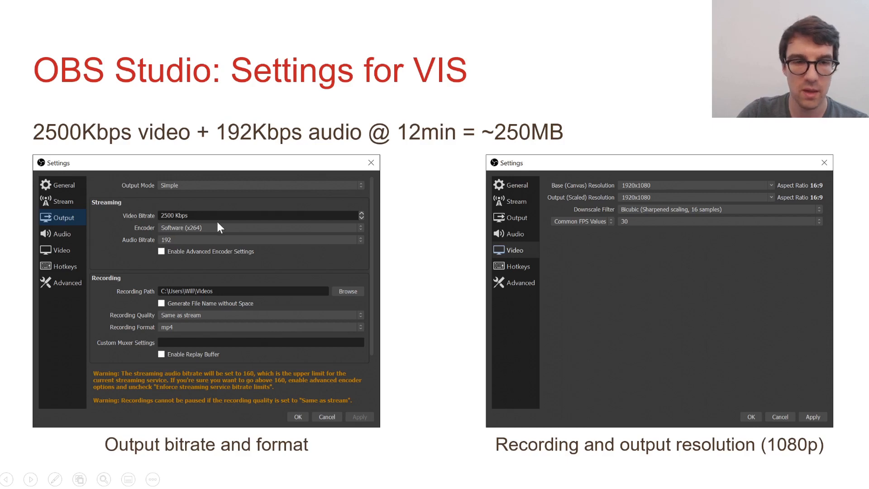
pyautogui.moveTo(191, 235)
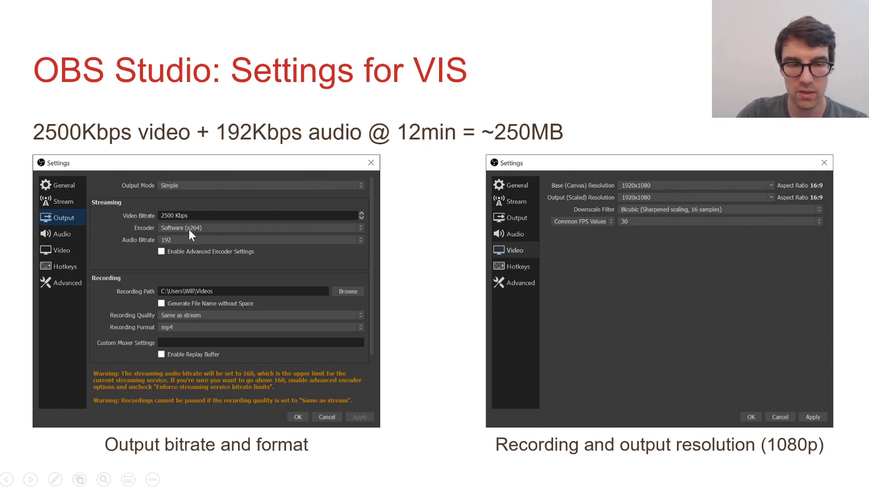
pyautogui.moveTo(402, 241)
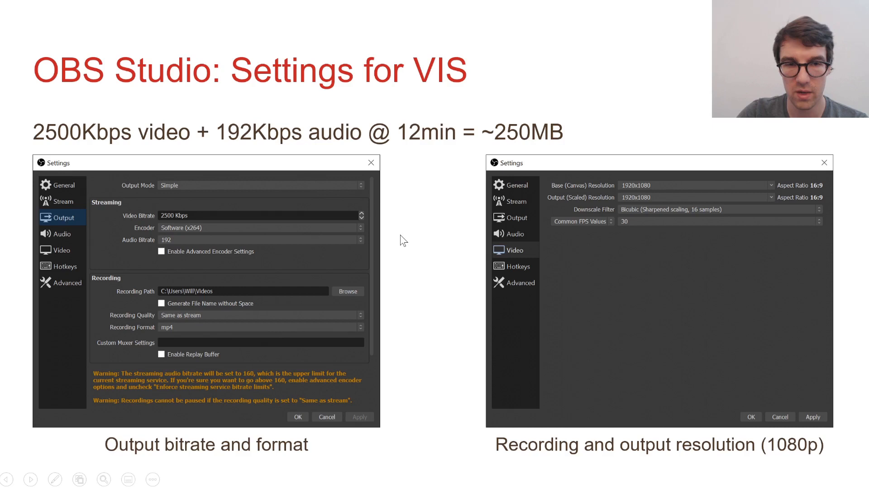
pyautogui.moveTo(279, 239)
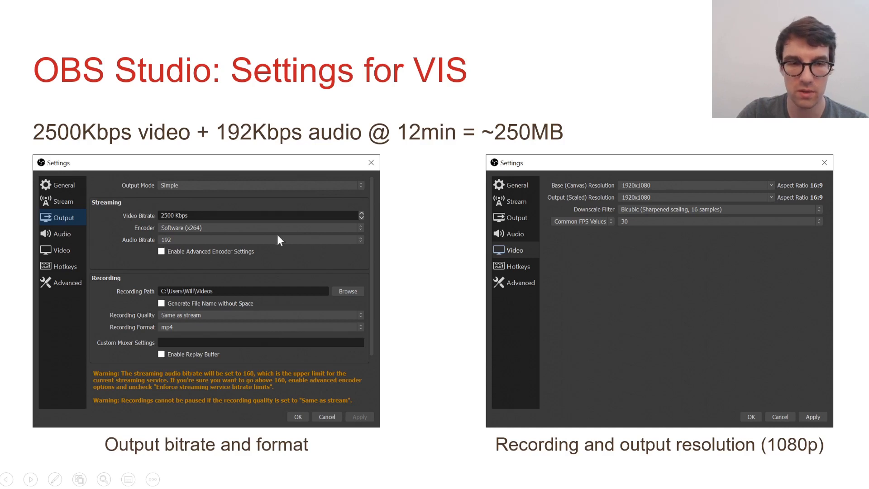
pyautogui.moveTo(354, 268)
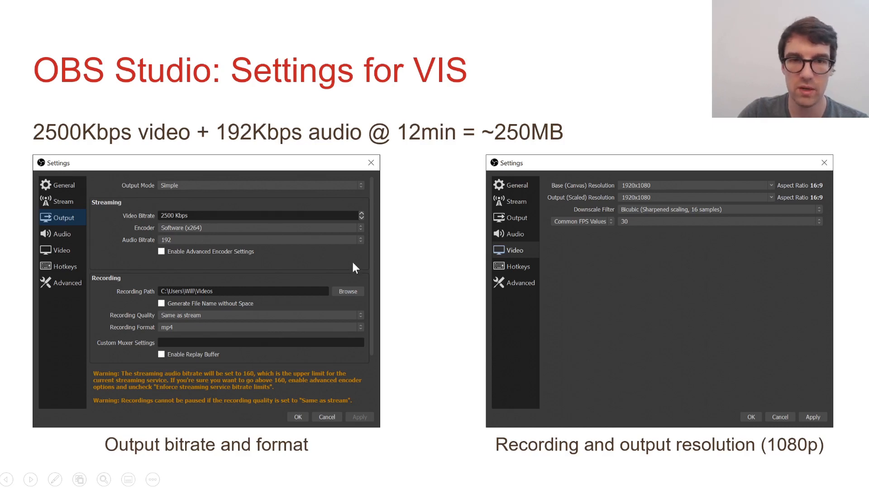
pyautogui.moveTo(388, 268)
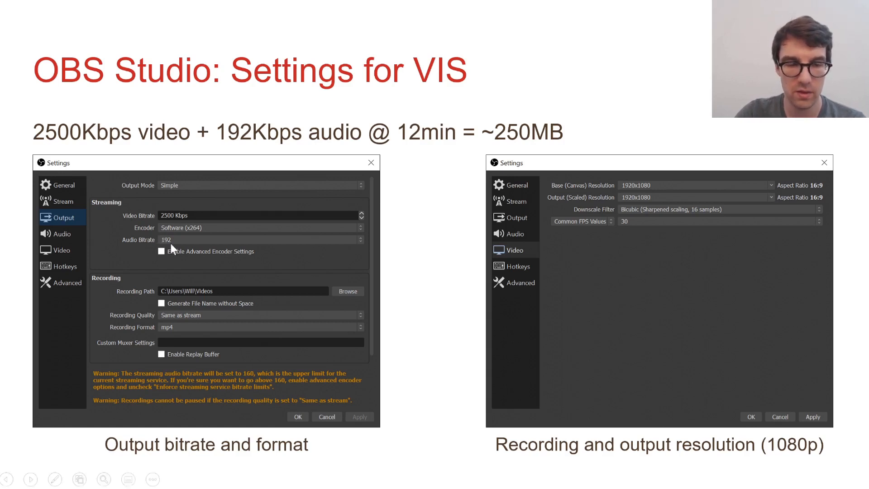
pyautogui.moveTo(77, 144)
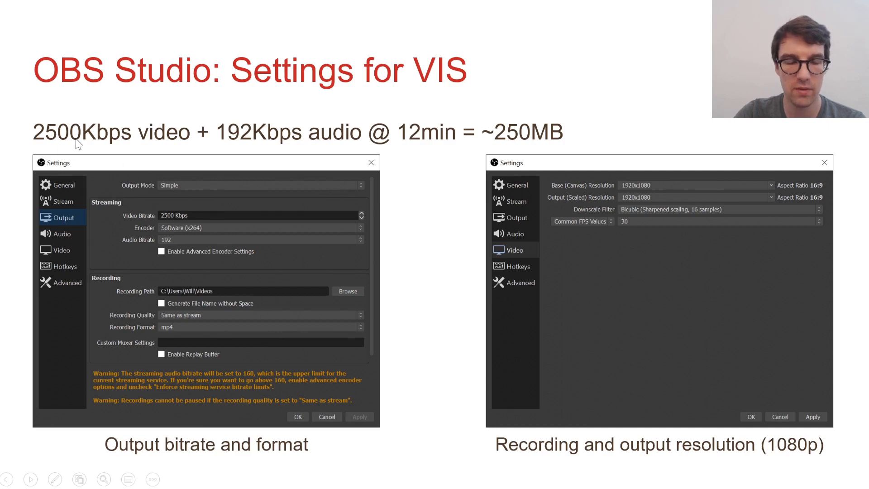
pyautogui.moveTo(419, 316)
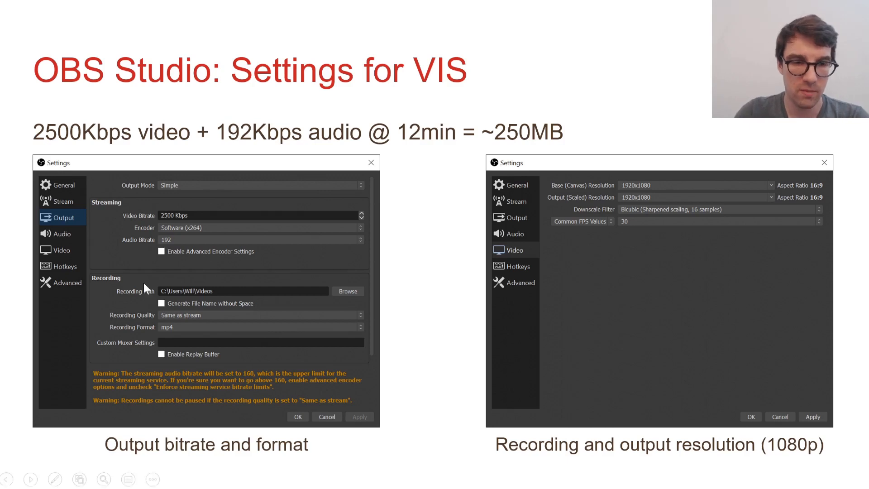
pyautogui.moveTo(132, 322)
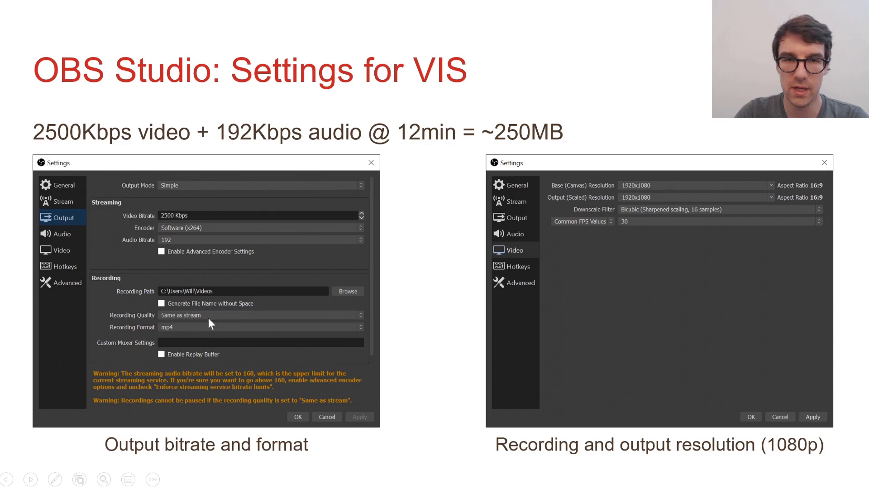
pyautogui.moveTo(145, 212)
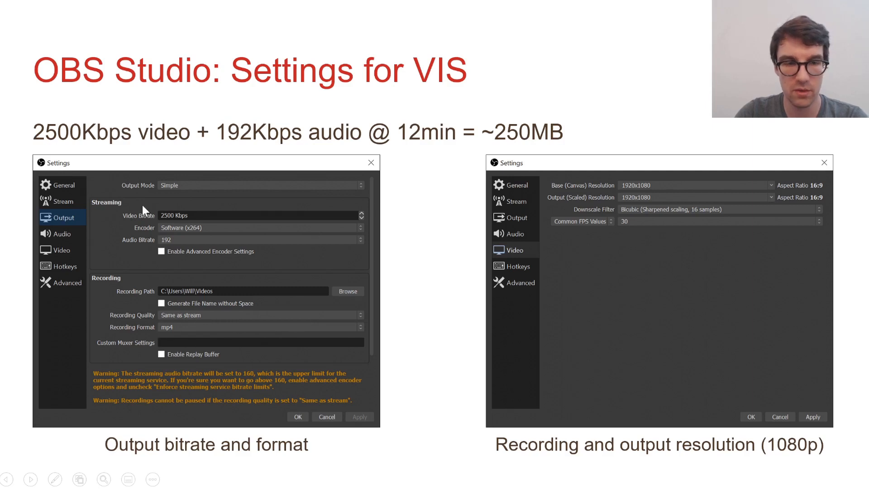
pyautogui.moveTo(433, 314)
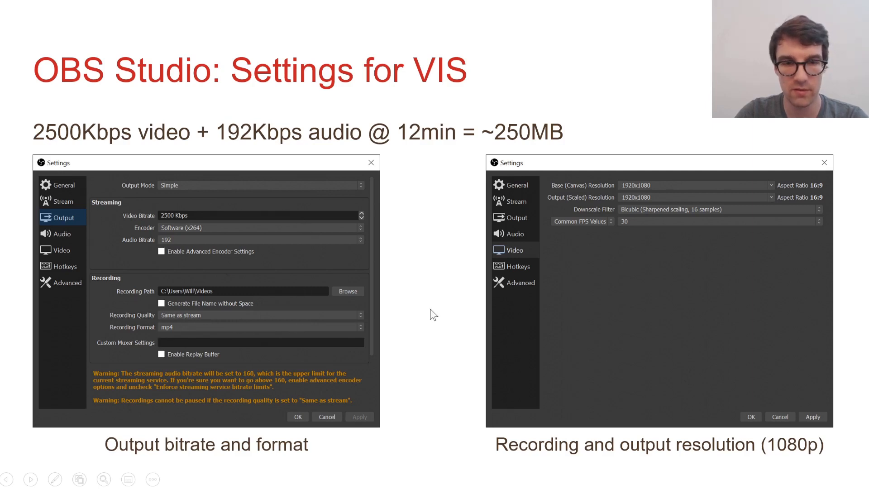
pyautogui.moveTo(423, 311)
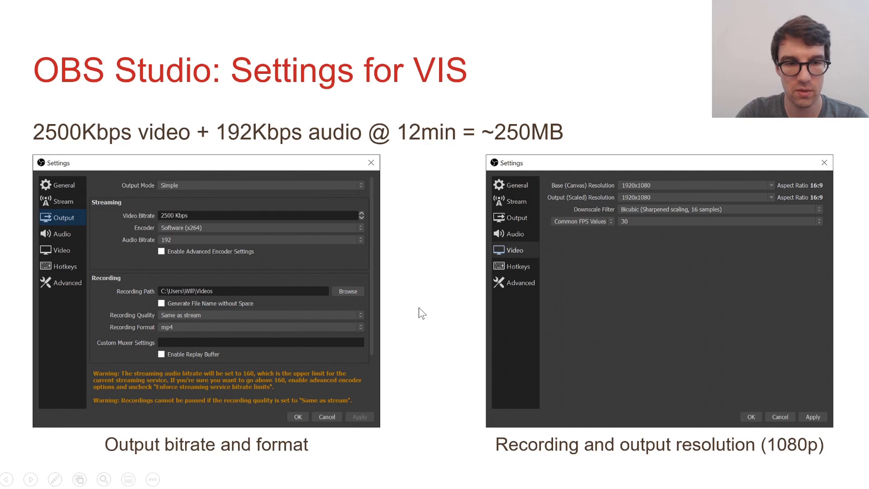
pyautogui.moveTo(174, 334)
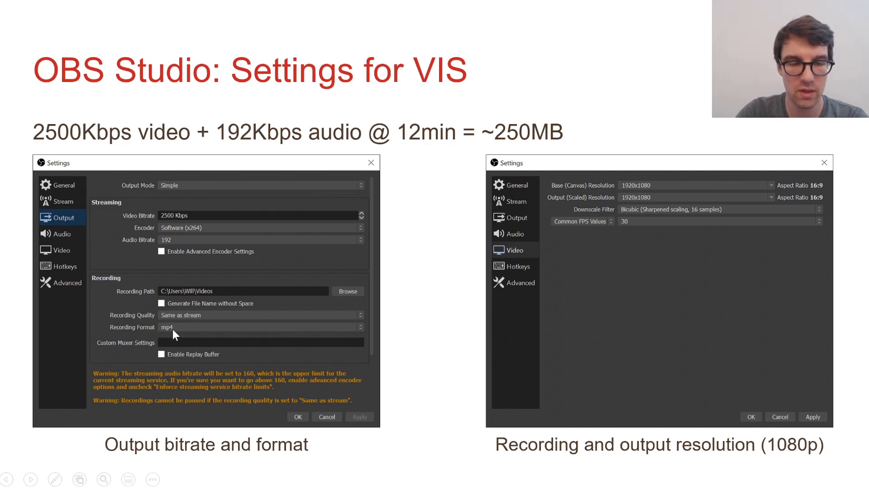
pyautogui.moveTo(339, 338)
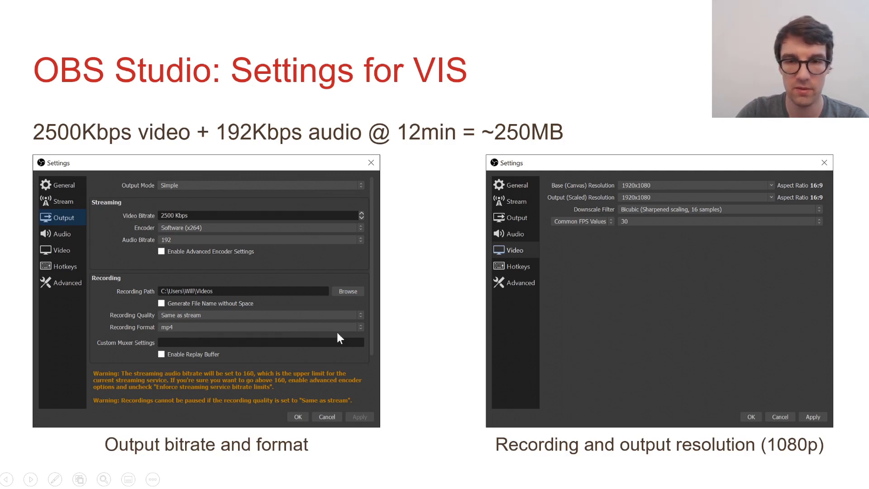
pyautogui.moveTo(829, 439)
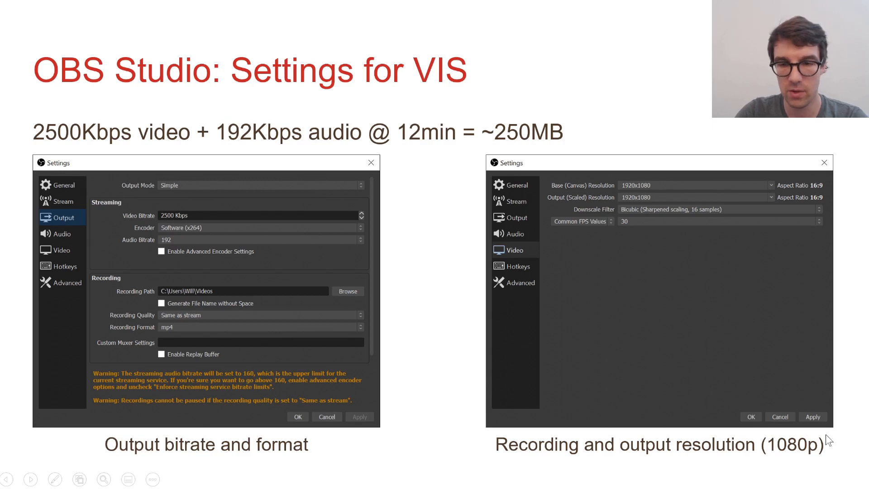
pyautogui.moveTo(645, 192)
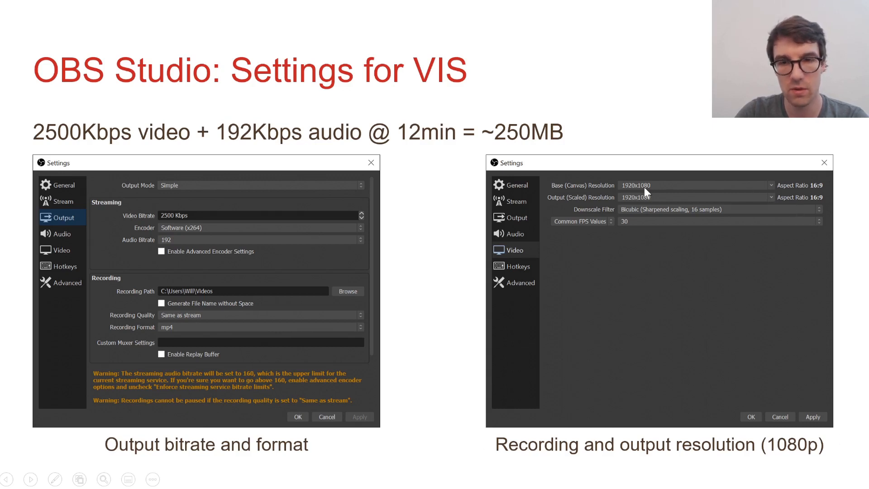
pyautogui.moveTo(690, 120)
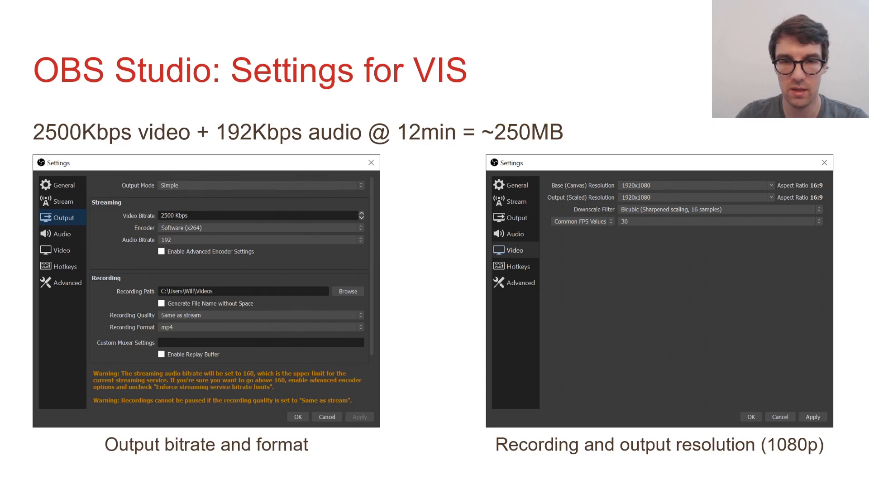
# - Advance from the settings slide to the 'Use a Hotkey to Start/Stop Recording' slide
pyautogui.press('Right')
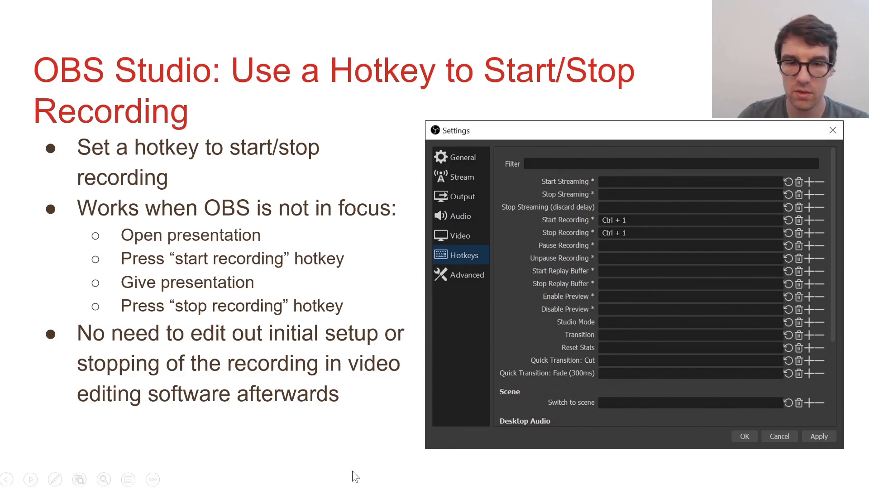
pyautogui.moveTo(531, 485)
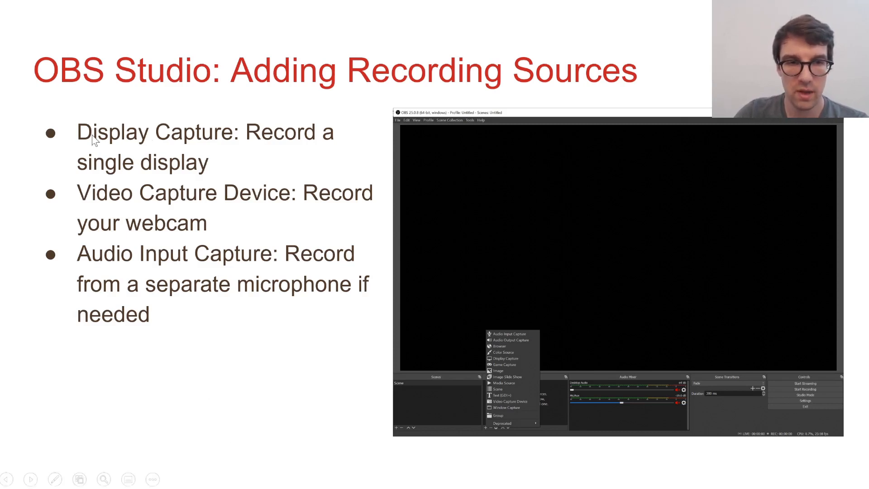
pyautogui.moveTo(440, 456)
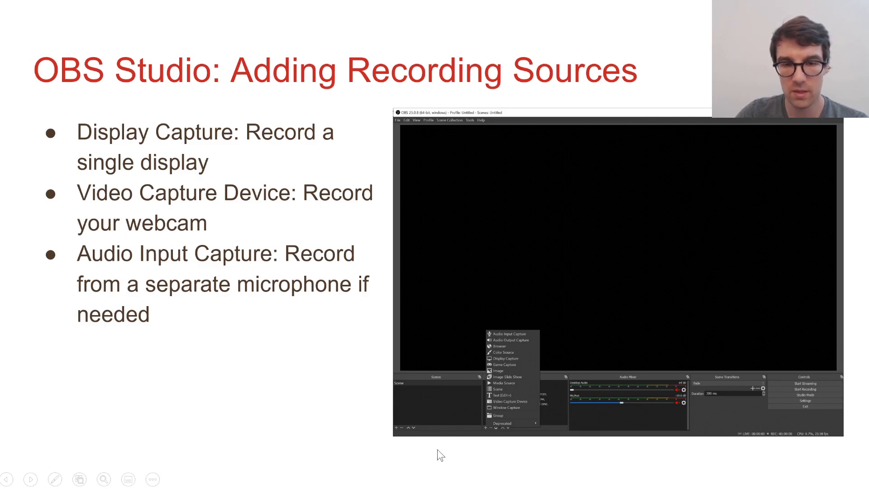
pyautogui.moveTo(453, 453)
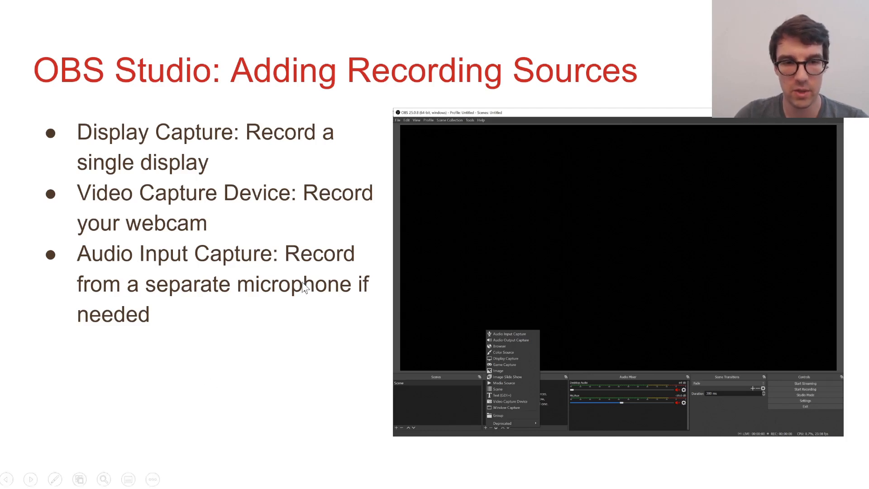
pyautogui.moveTo(310, 439)
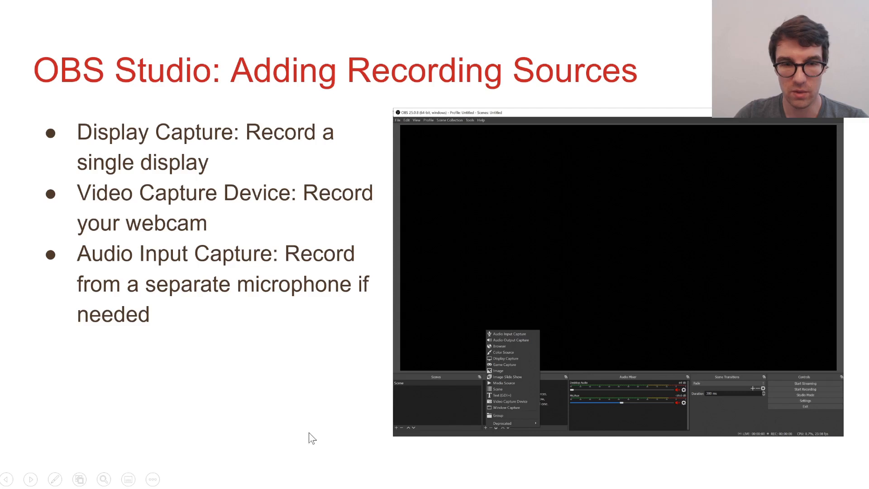
pyautogui.moveTo(596, 398)
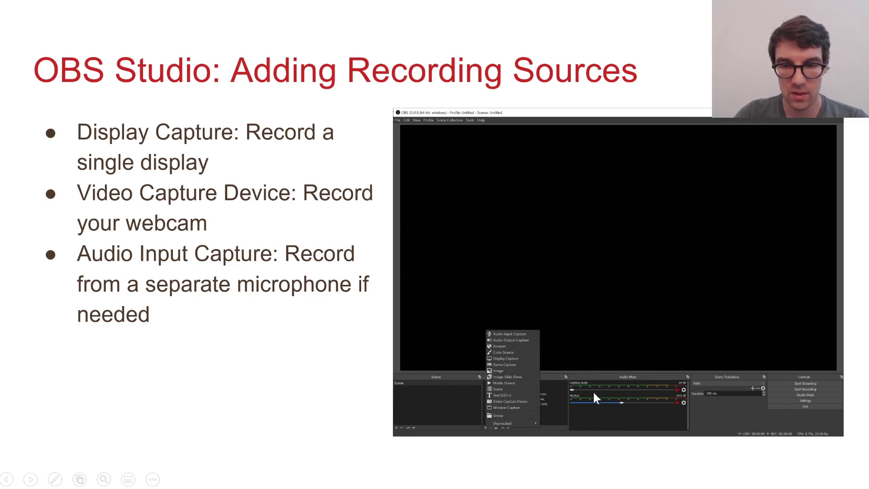
pyautogui.moveTo(604, 458)
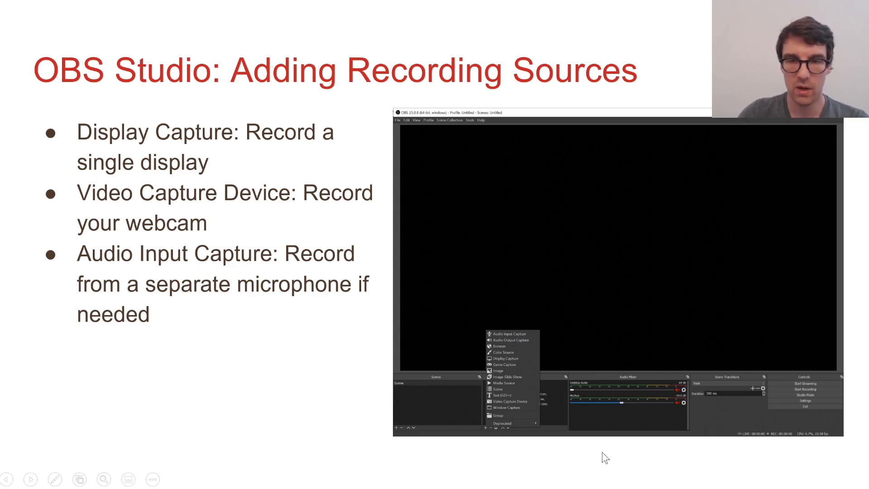
pyautogui.moveTo(623, 389)
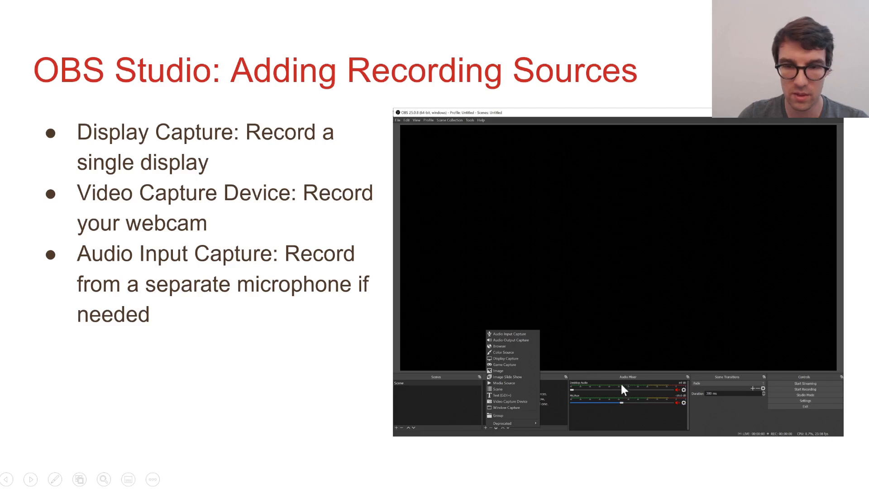
pyautogui.moveTo(624, 432)
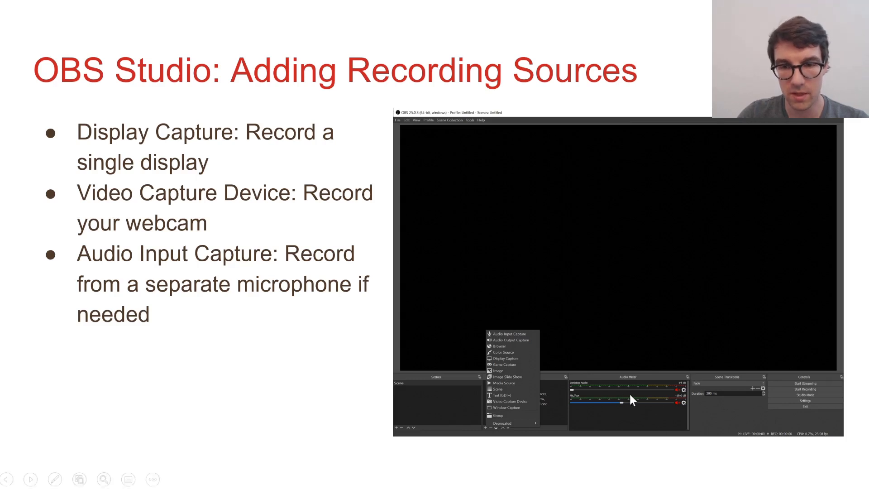
pyautogui.moveTo(637, 426)
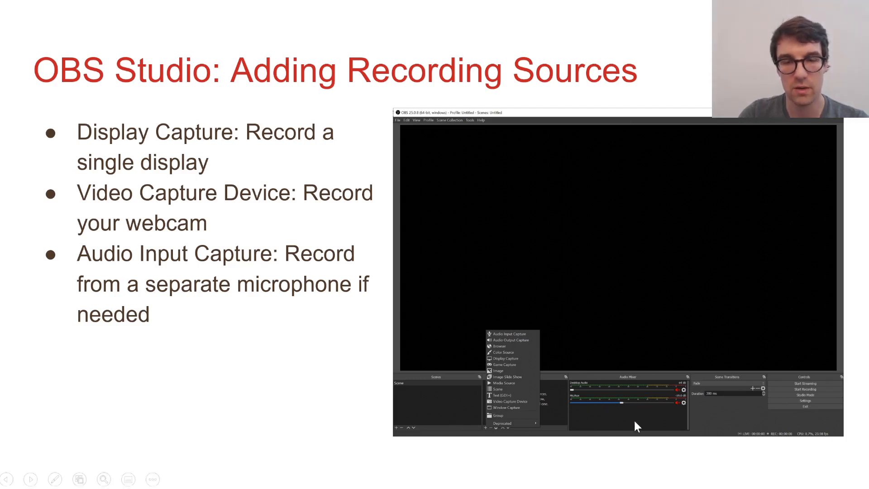
pyautogui.moveTo(629, 466)
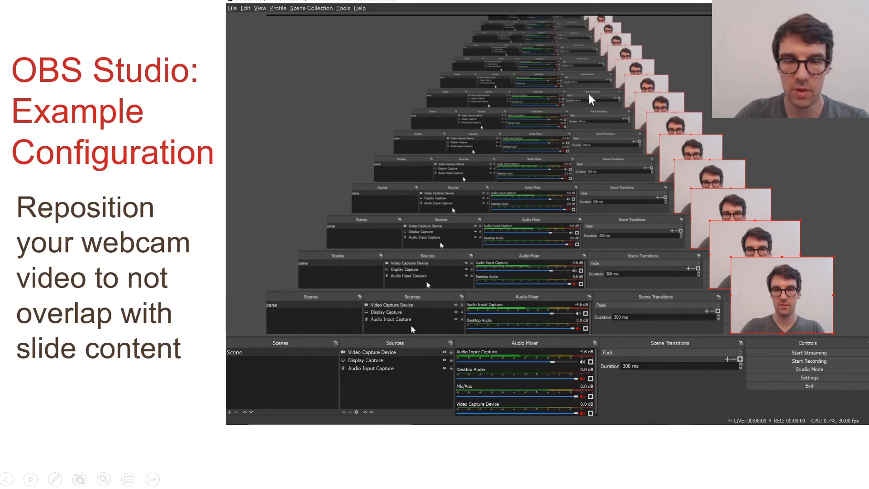
pyautogui.moveTo(387, 363)
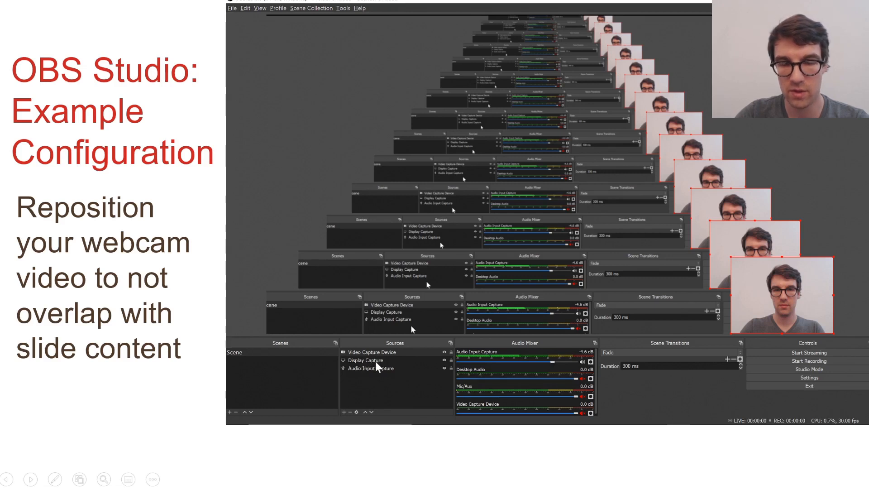
pyautogui.moveTo(365, 386)
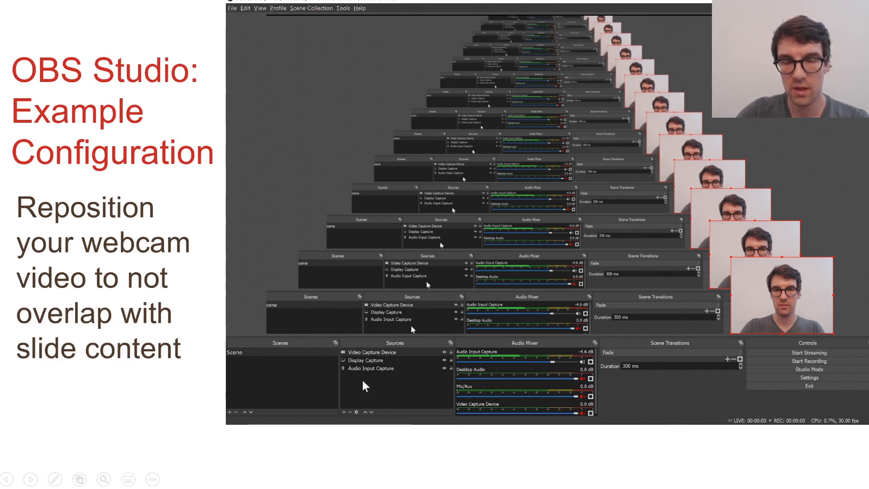
pyautogui.moveTo(365, 456)
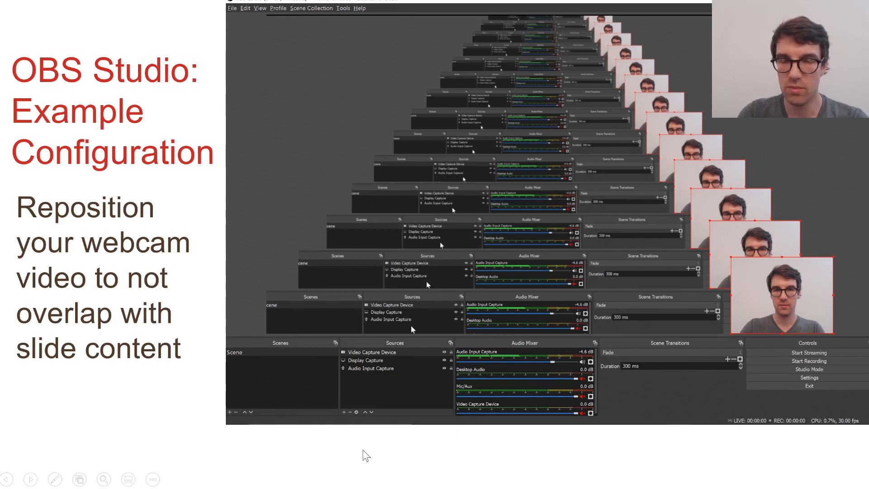
pyautogui.moveTo(326, 486)
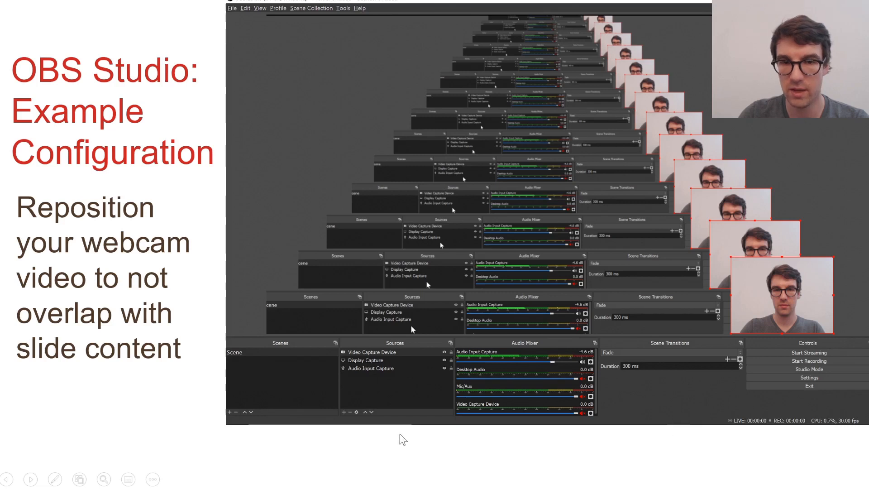
pyautogui.moveTo(691, 66)
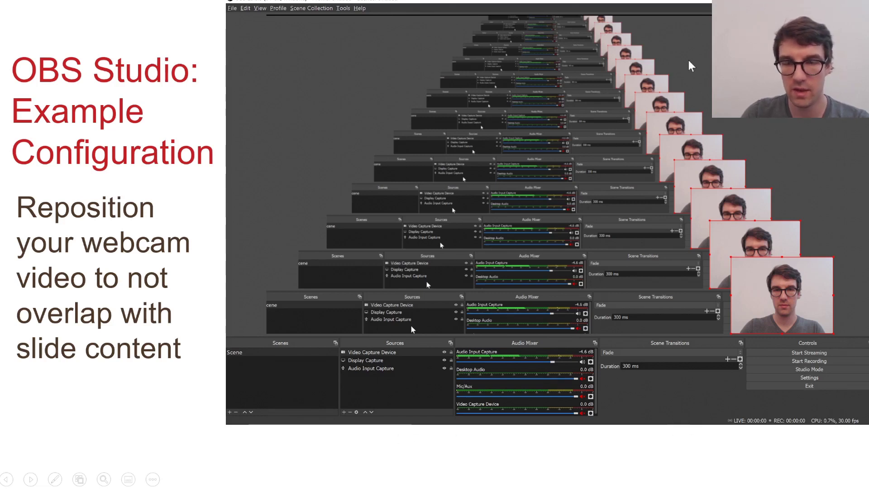
pyautogui.moveTo(734, 147)
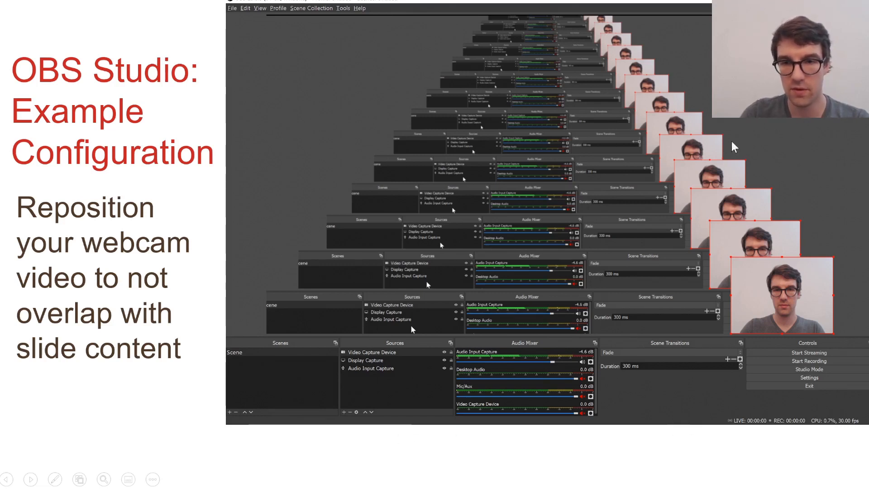
pyautogui.moveTo(595, 128)
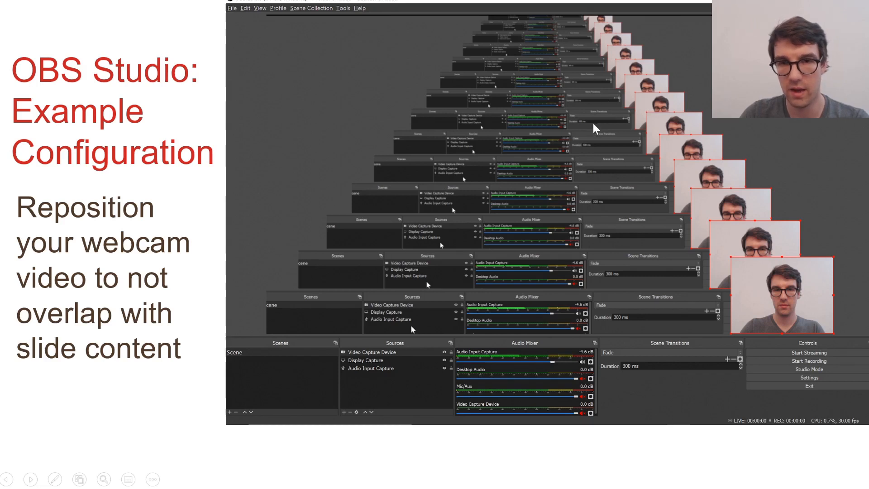
pyautogui.moveTo(372, 477)
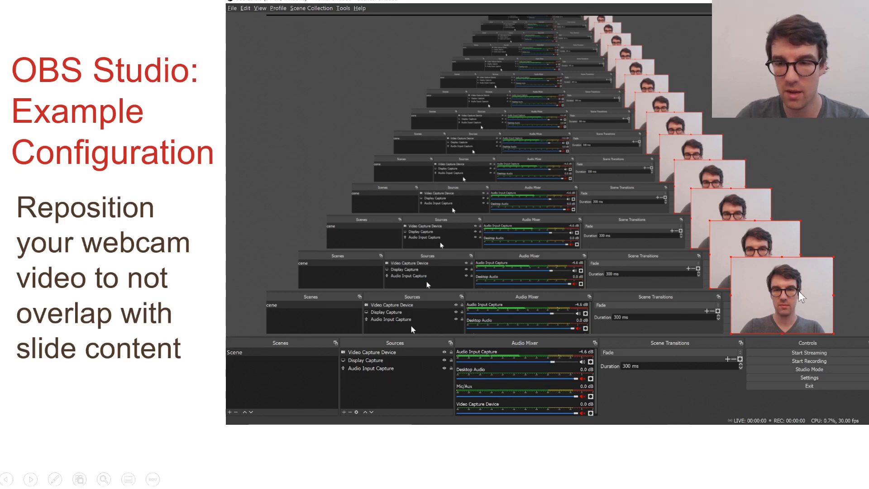
pyautogui.moveTo(787, 324)
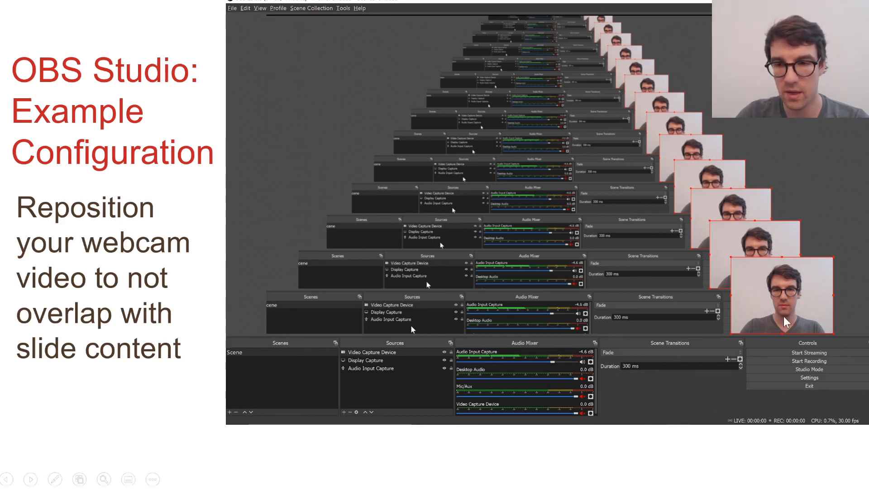
pyautogui.moveTo(598, 147)
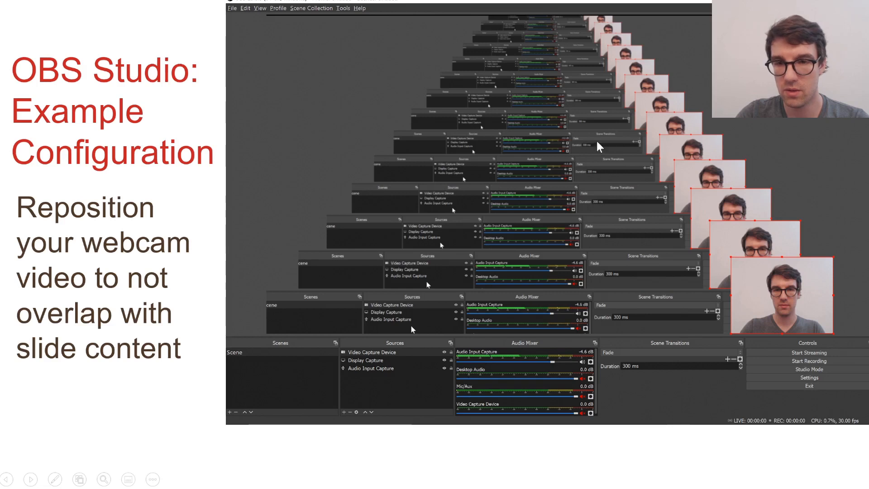
pyautogui.moveTo(732, 337)
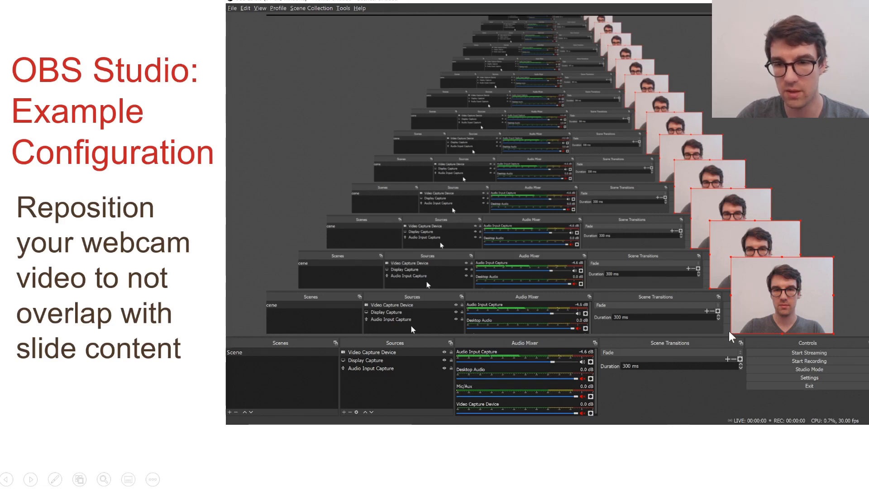
pyautogui.moveTo(840, 266)
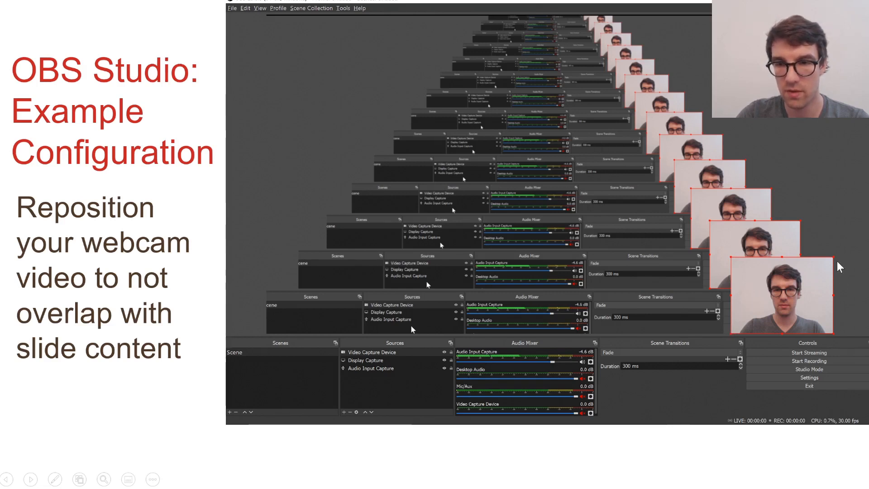
pyautogui.moveTo(736, 263)
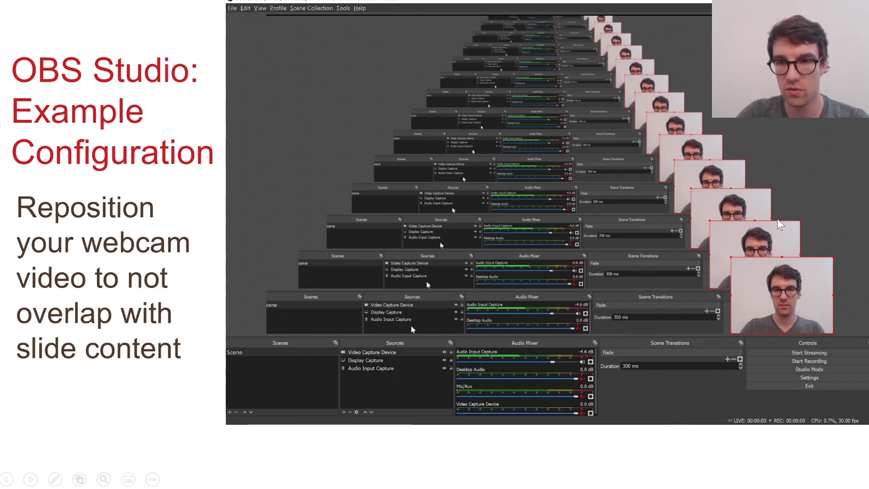
pyautogui.moveTo(652, 483)
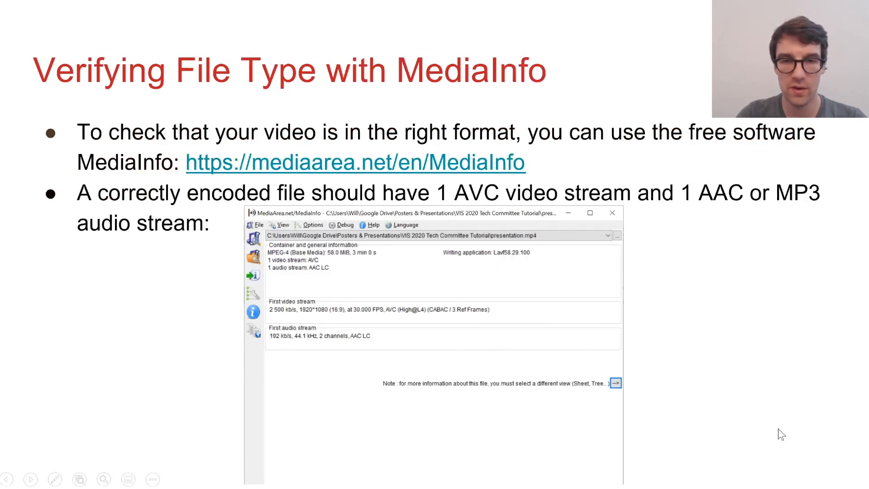
pyautogui.moveTo(632, 371)
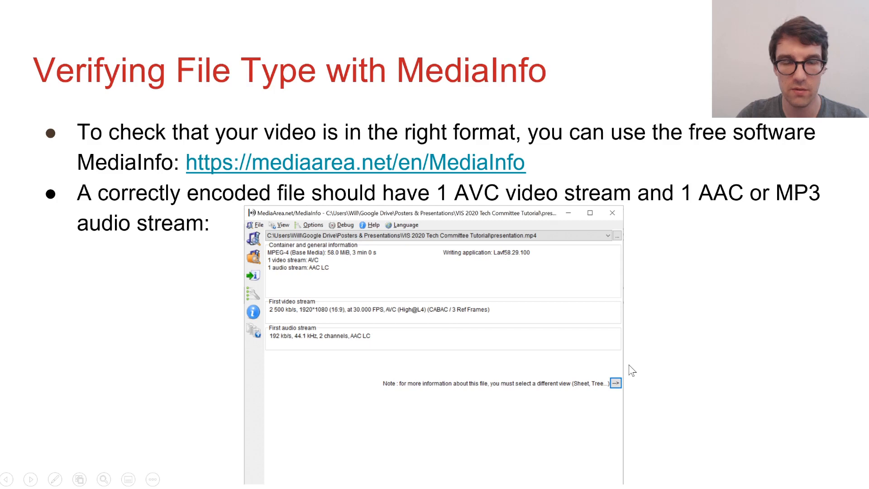
pyautogui.moveTo(208, 227)
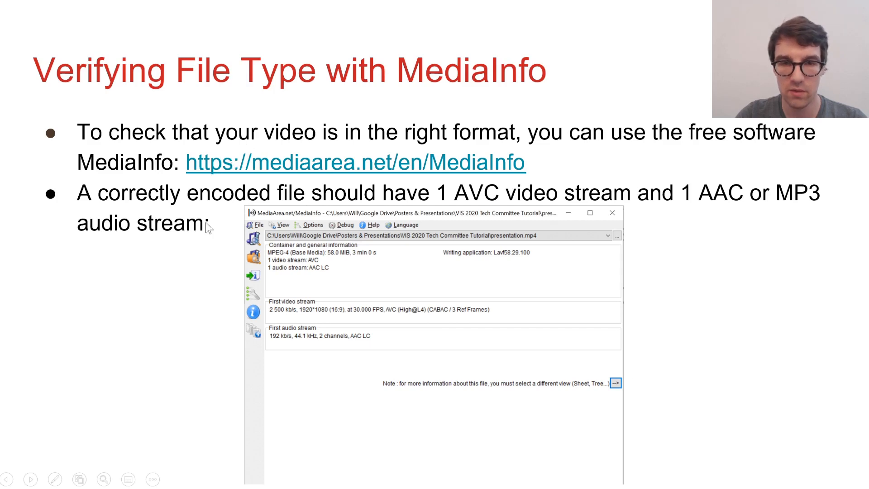
pyautogui.moveTo(527, 214)
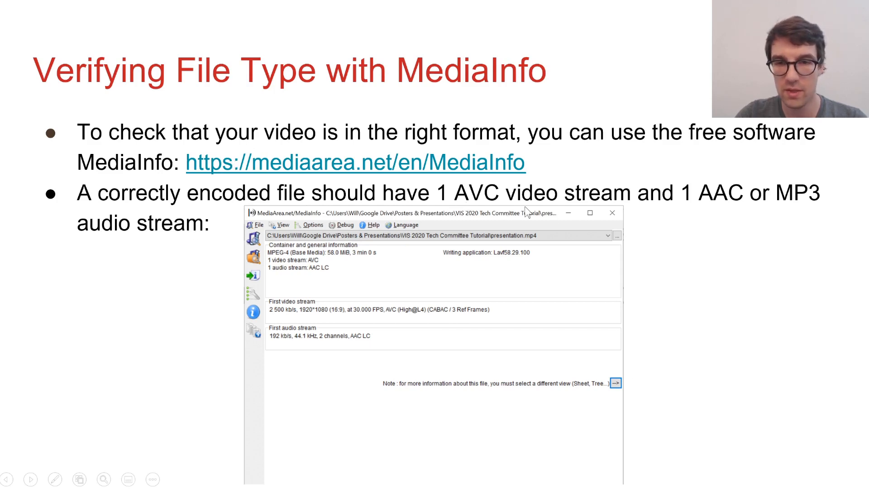
pyautogui.moveTo(675, 262)
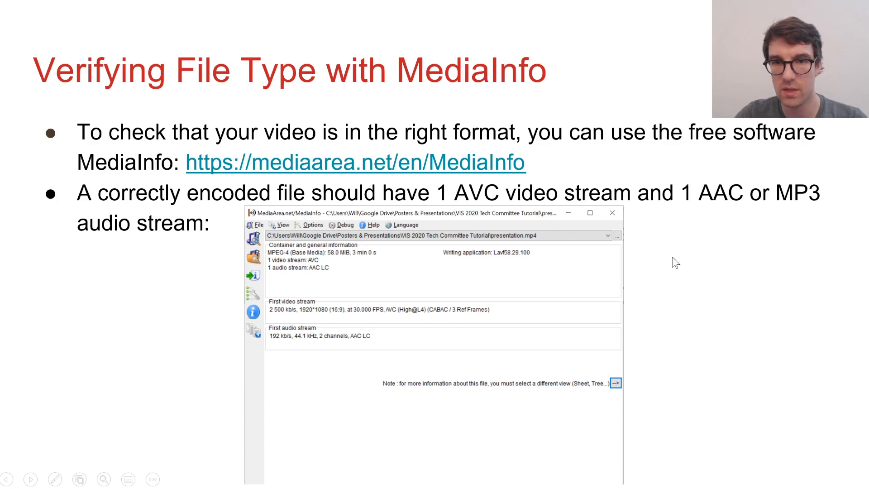
pyautogui.moveTo(512, 227)
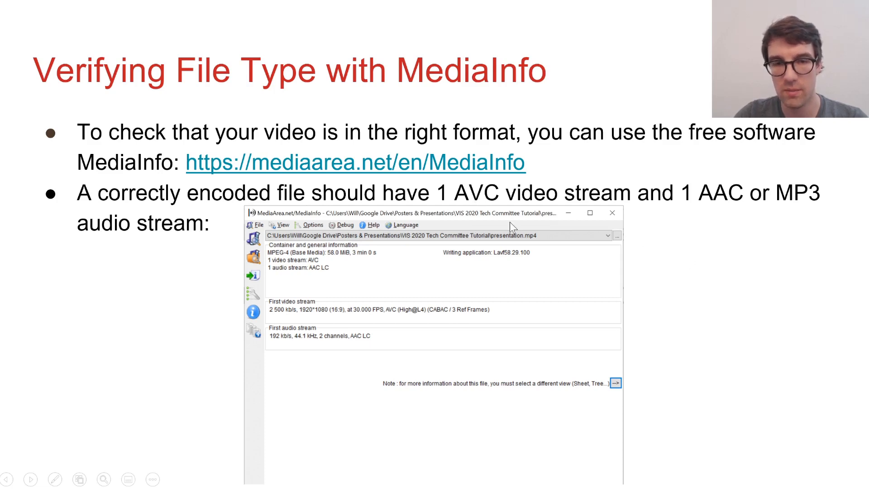
pyautogui.moveTo(292, 172)
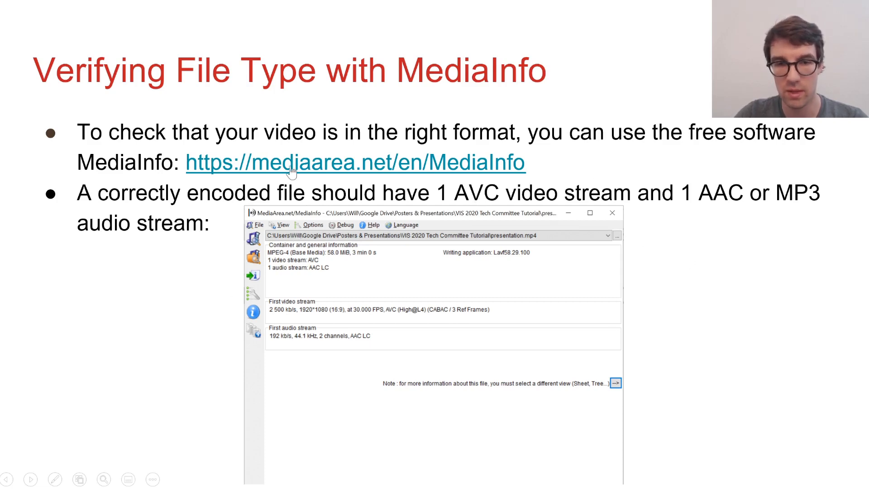
pyautogui.moveTo(731, 242)
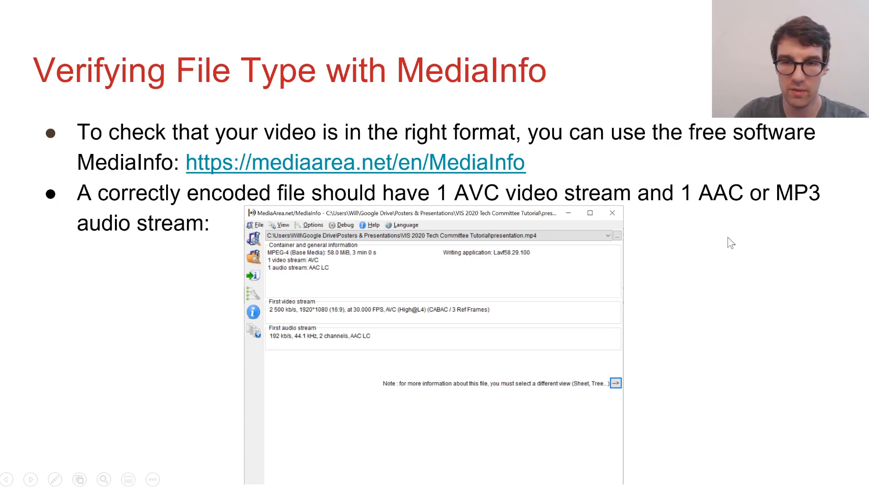
pyautogui.moveTo(777, 216)
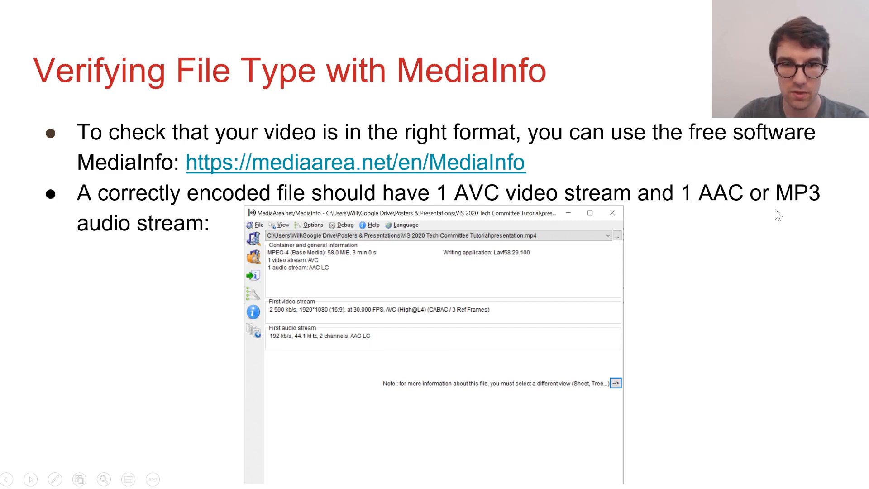
pyautogui.moveTo(296, 286)
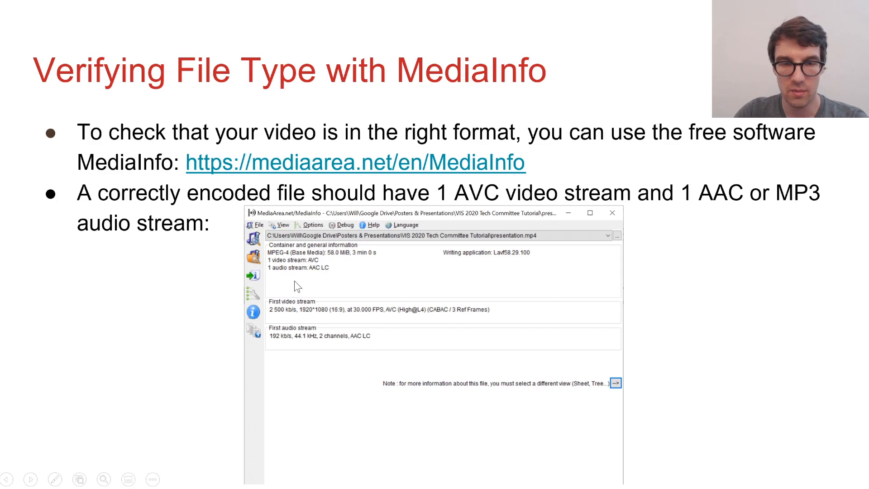
pyautogui.moveTo(199, 287)
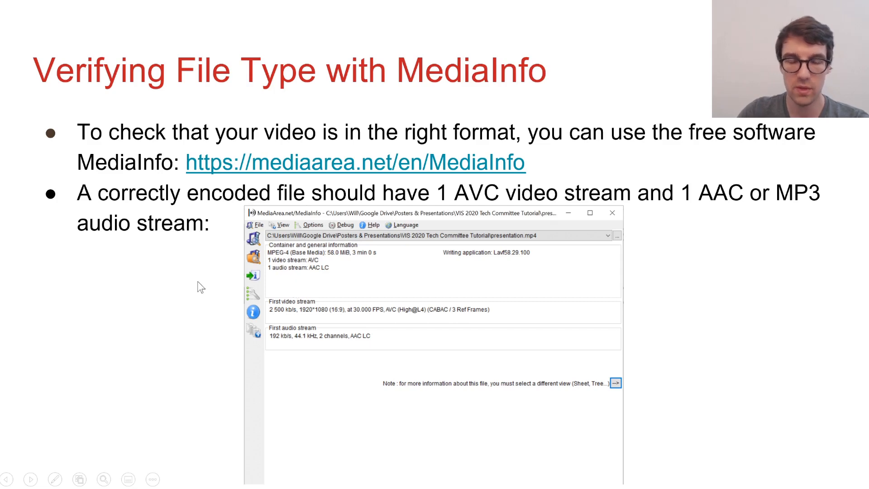
pyautogui.moveTo(300, 254)
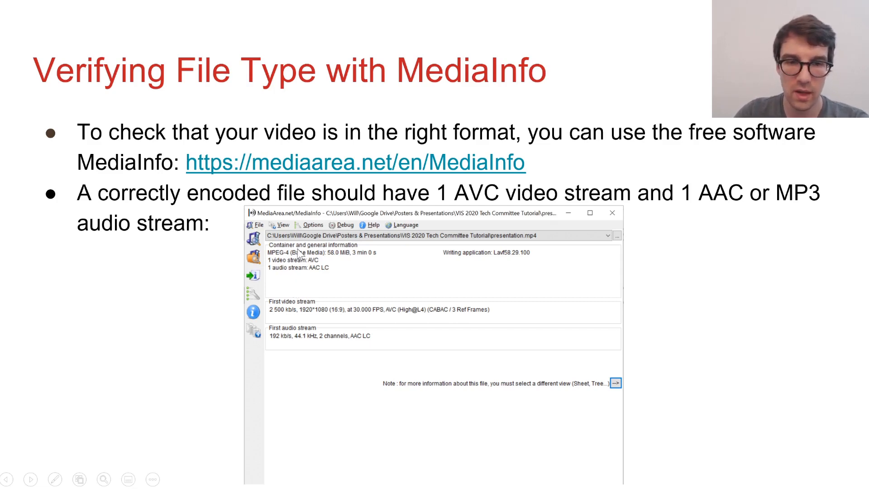
pyautogui.moveTo(310, 287)
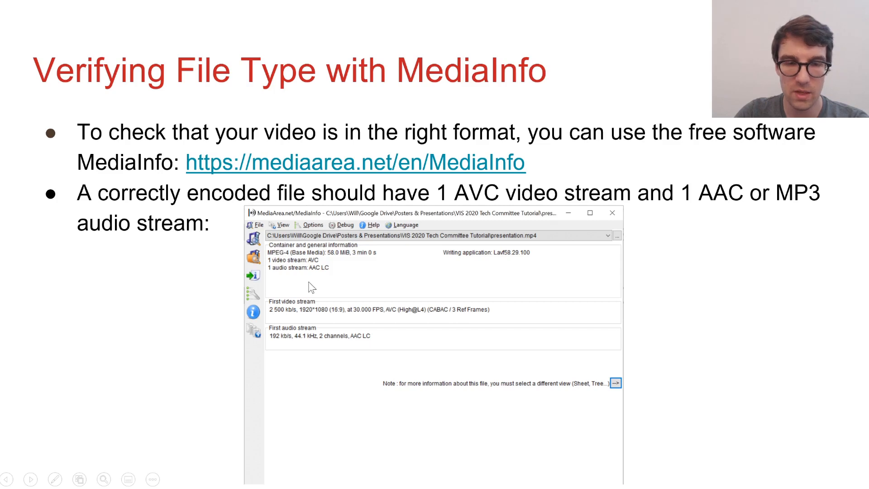
pyautogui.moveTo(319, 268)
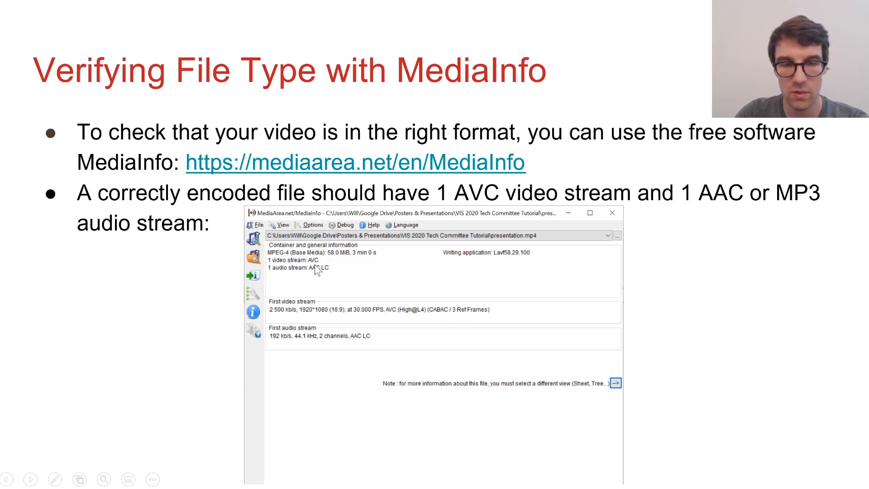
pyautogui.moveTo(308, 280)
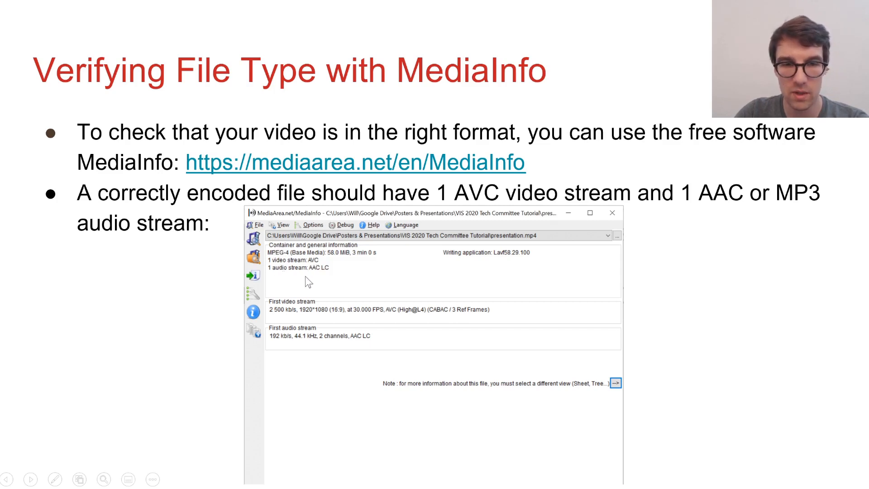
pyautogui.moveTo(269, 287)
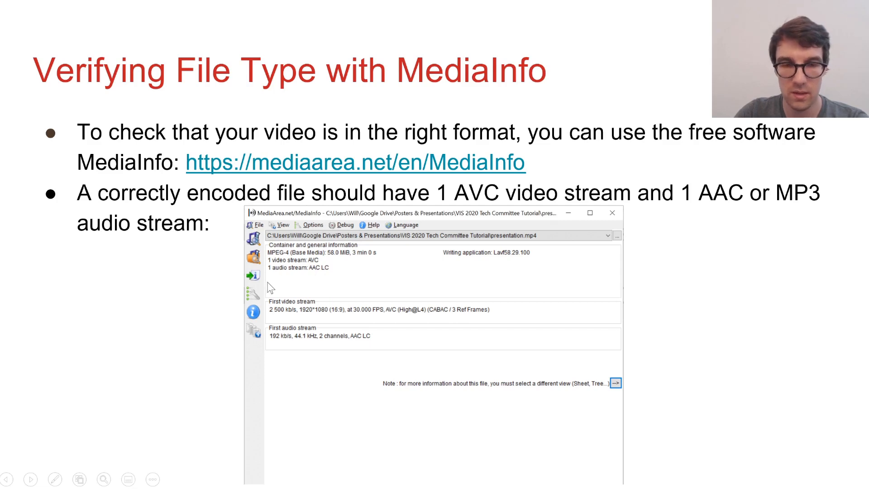
pyautogui.moveTo(288, 321)
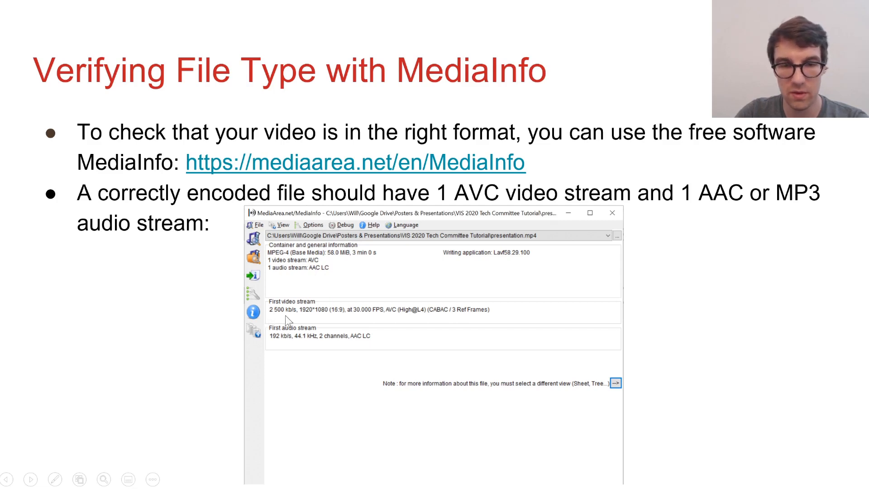
pyautogui.moveTo(326, 321)
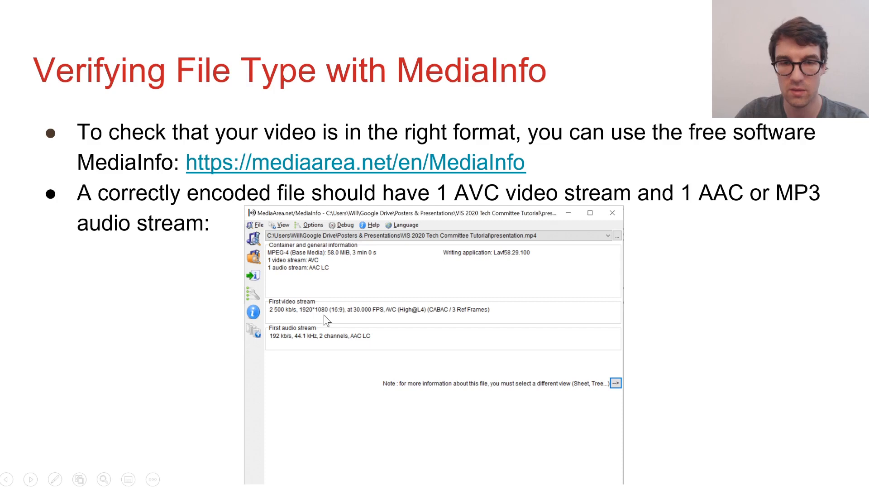
pyautogui.moveTo(366, 319)
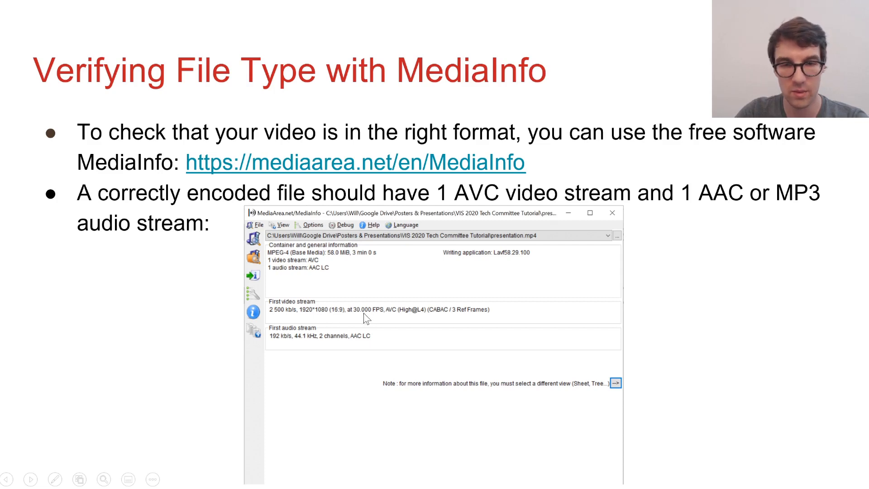
pyautogui.moveTo(300, 347)
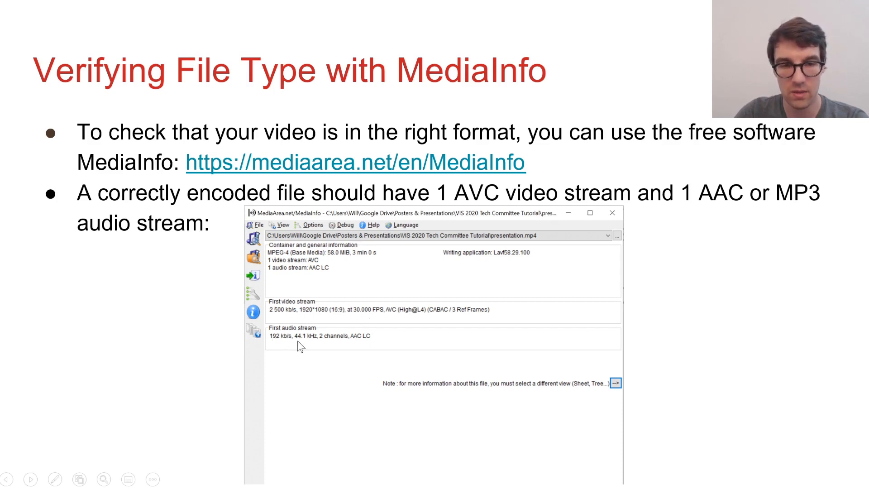
pyautogui.moveTo(199, 334)
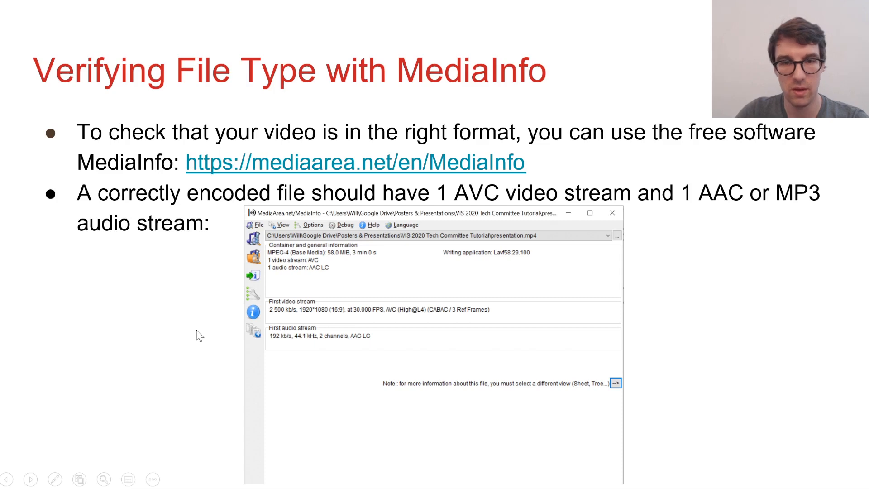
pyautogui.moveTo(242, 317)
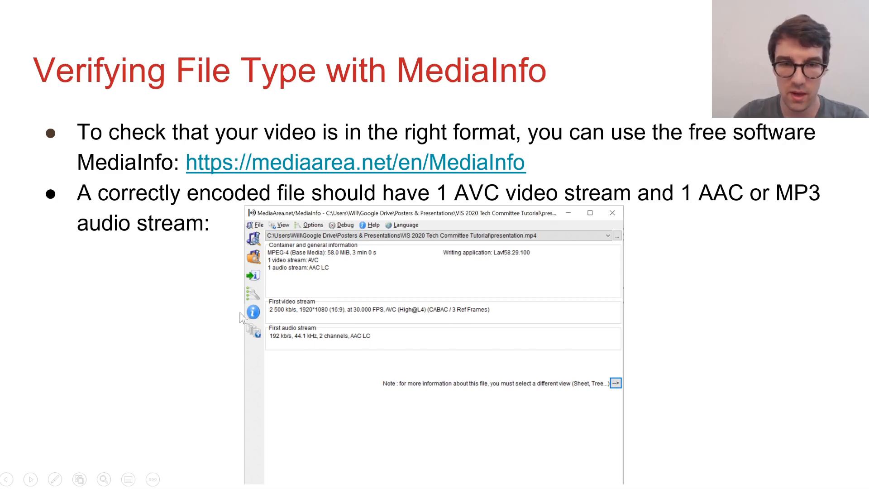
pyautogui.moveTo(660, 319)
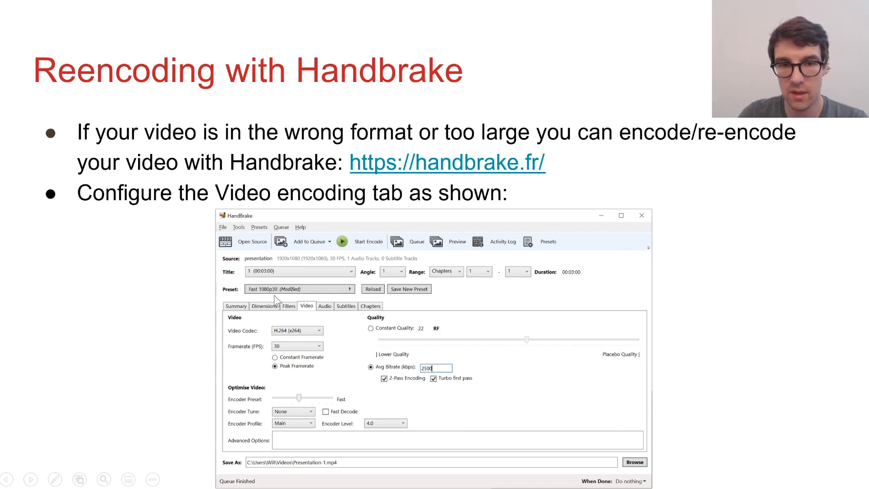
pyautogui.moveTo(362, 366)
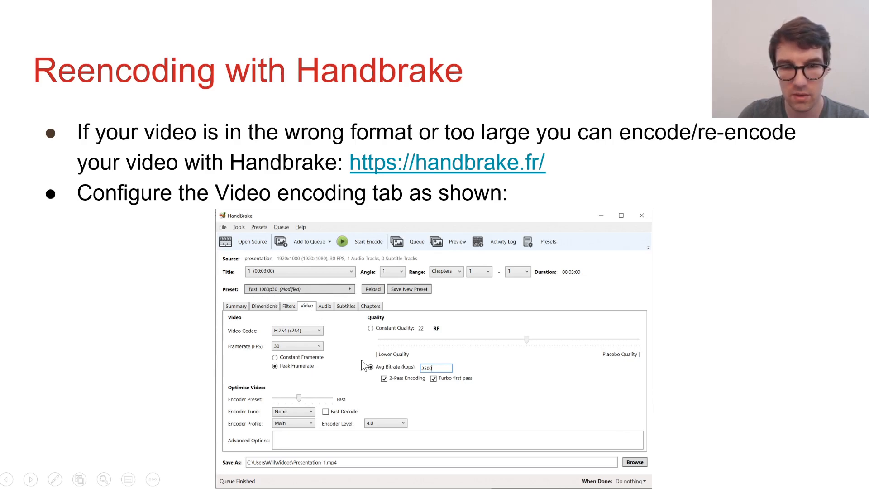
pyautogui.moveTo(421, 379)
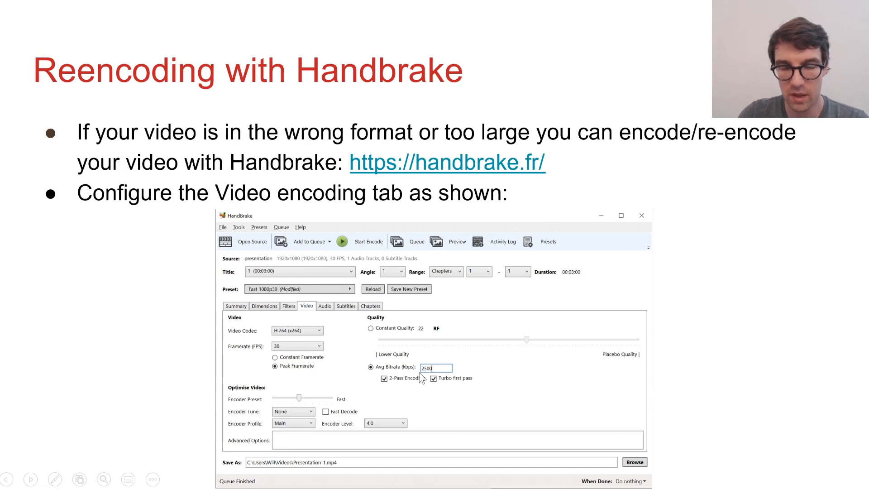
pyautogui.moveTo(443, 386)
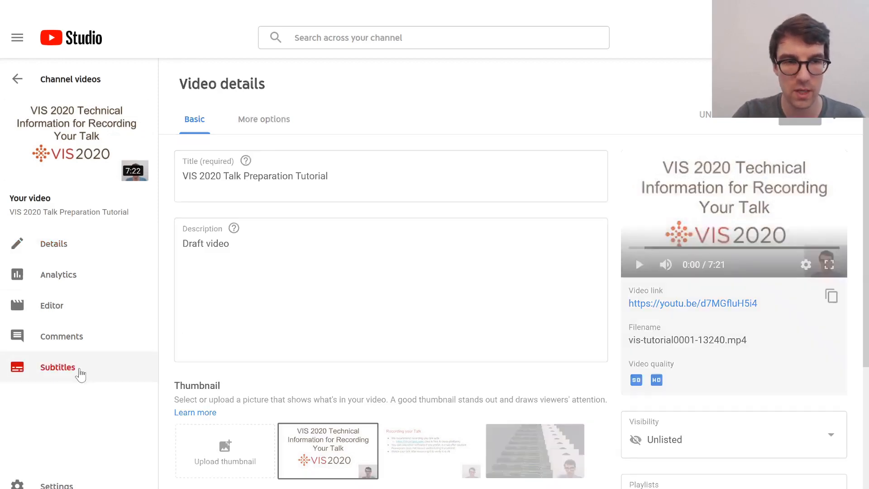
# - Open the English (Automatic) subtitles for editing in the classic studio via Subtitles
pyautogui.click(58, 367)
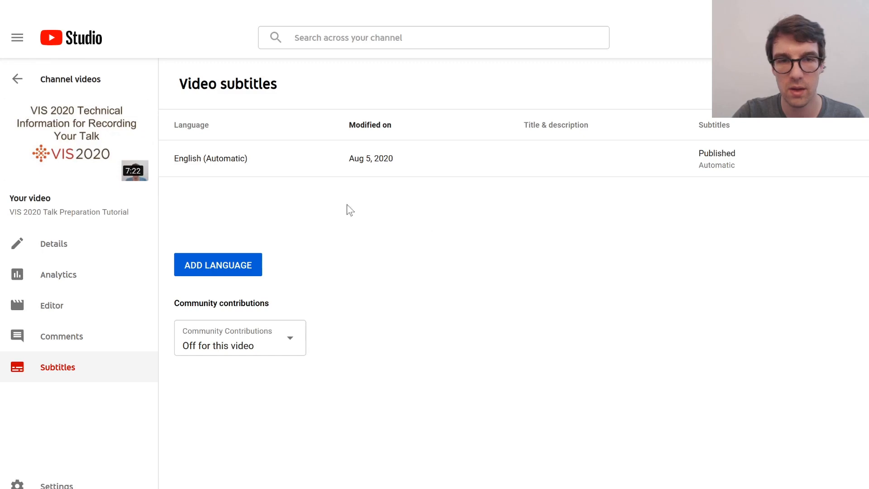
pyautogui.moveTo(277, 191)
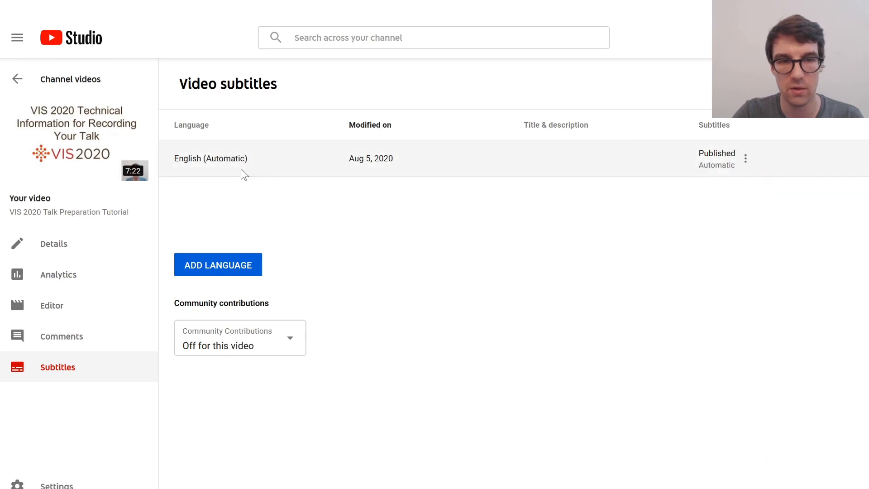
pyautogui.moveTo(272, 200)
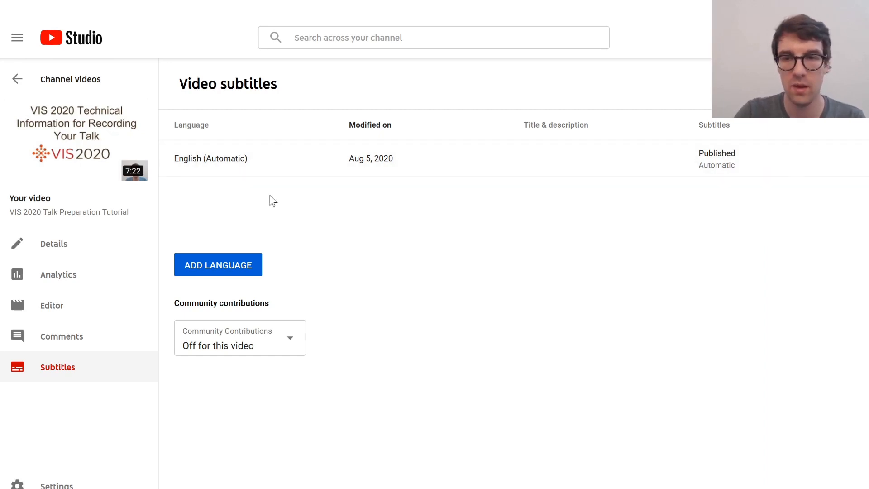
pyautogui.click(717, 159)
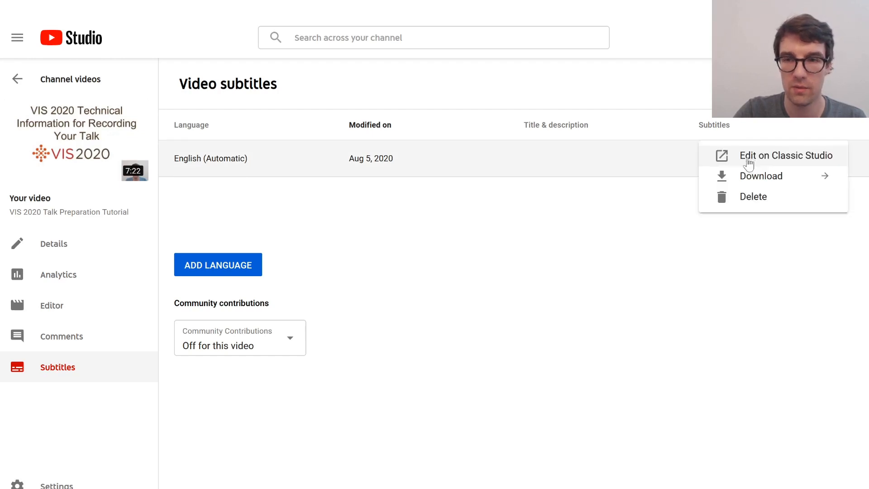
pyautogui.moveTo(761, 155)
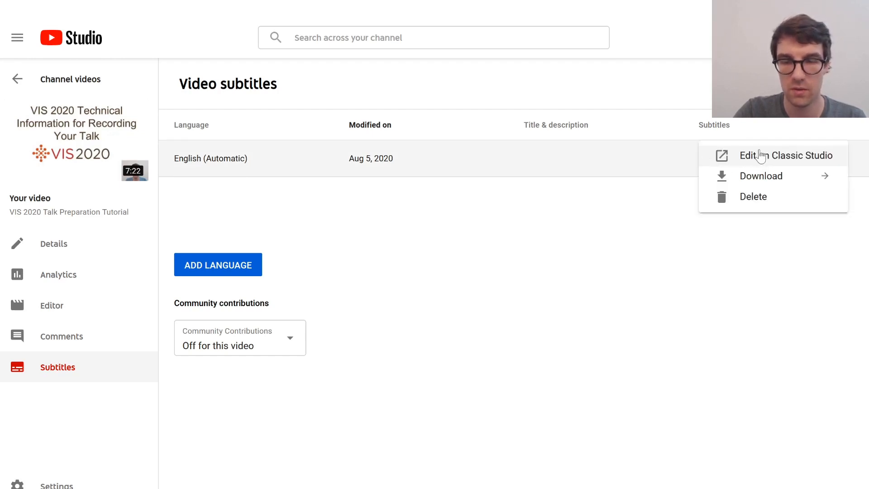
pyautogui.click(786, 155)
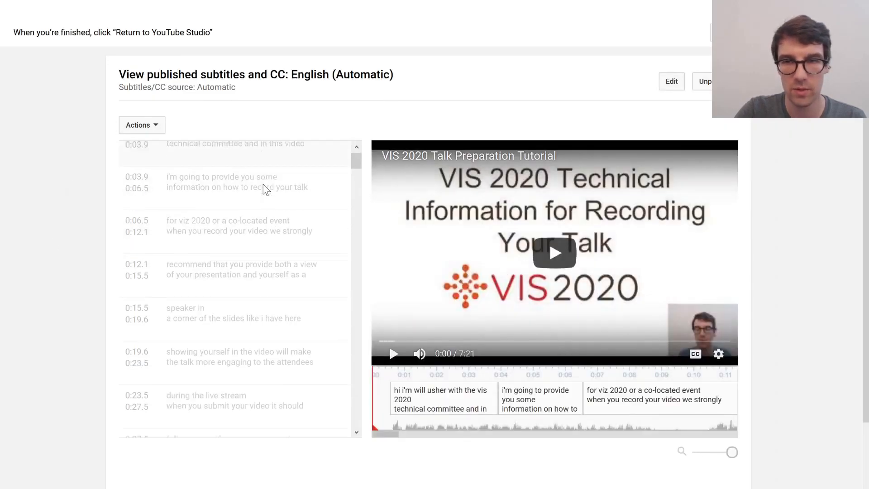
# - Review the automatic caption list and switch it into the 'Transcribe and set timings' editor
pyautogui.scroll(-3)
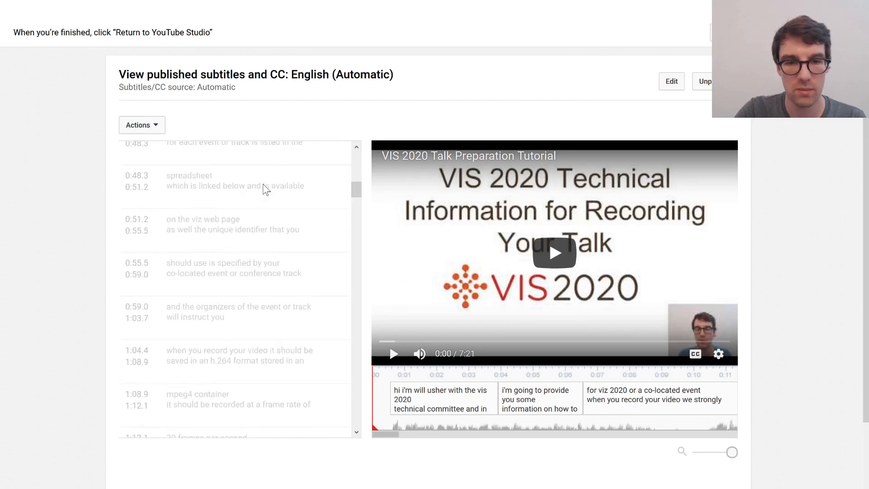
pyautogui.scroll(3)
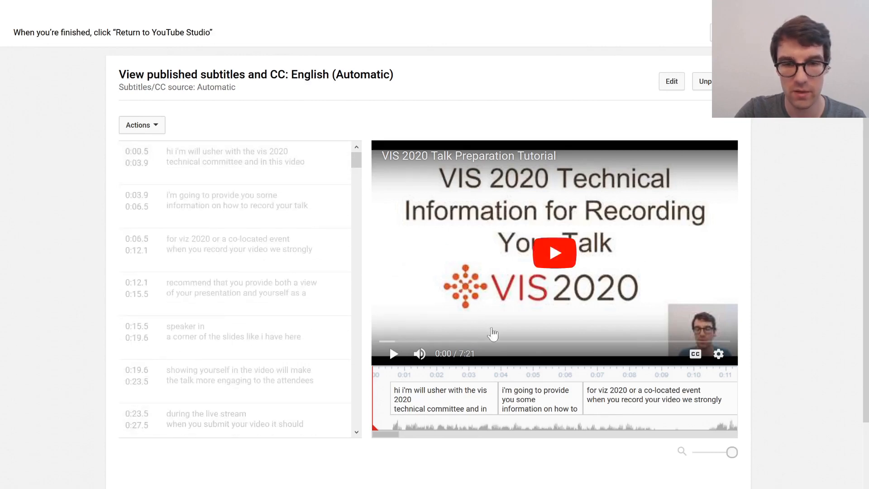
pyautogui.moveTo(321, 285)
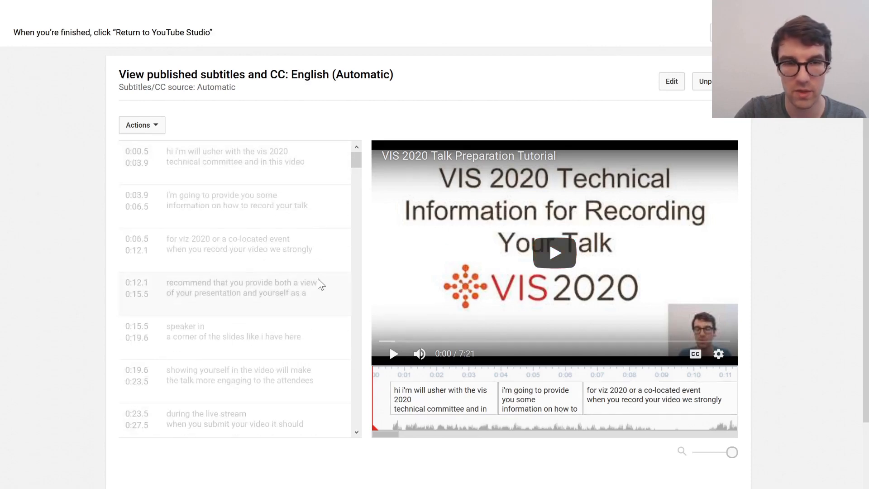
pyautogui.moveTo(191, 244)
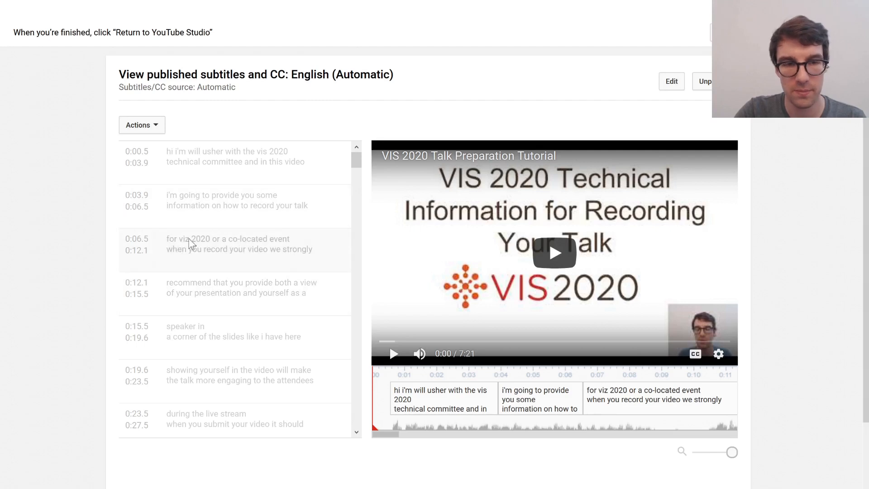
pyautogui.moveTo(185, 247)
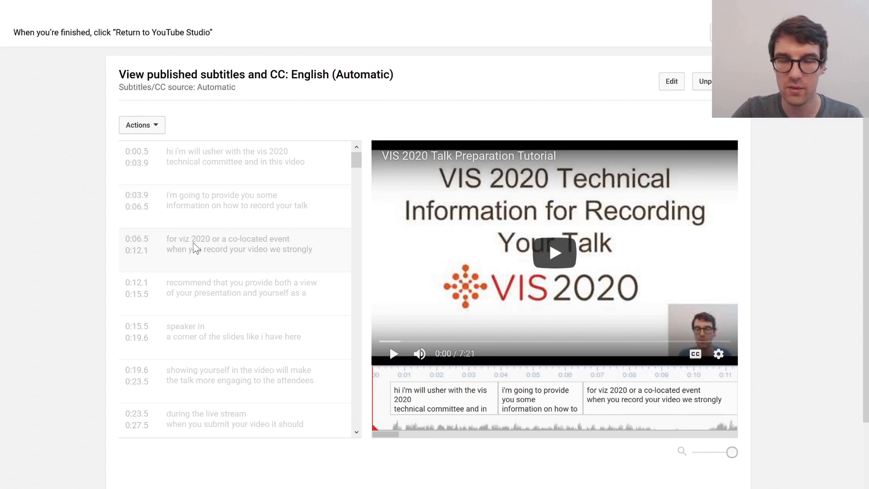
pyautogui.moveTo(233, 183)
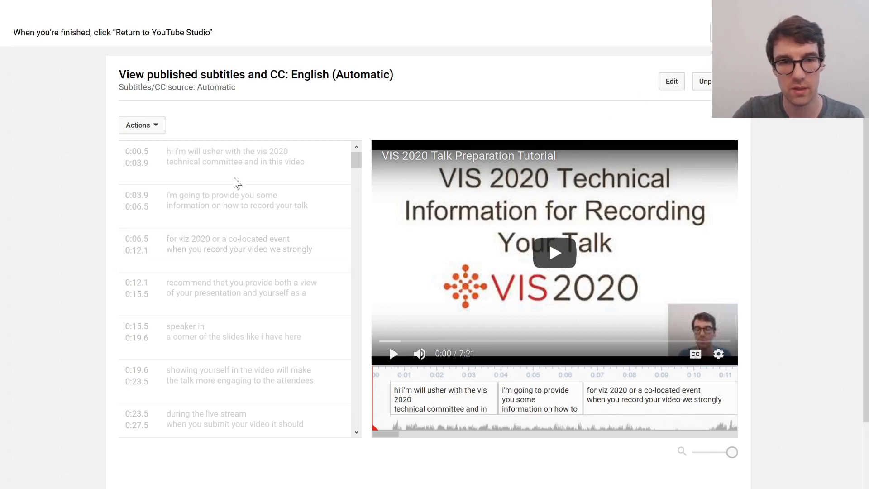
pyautogui.click(671, 80)
pyautogui.write('s')
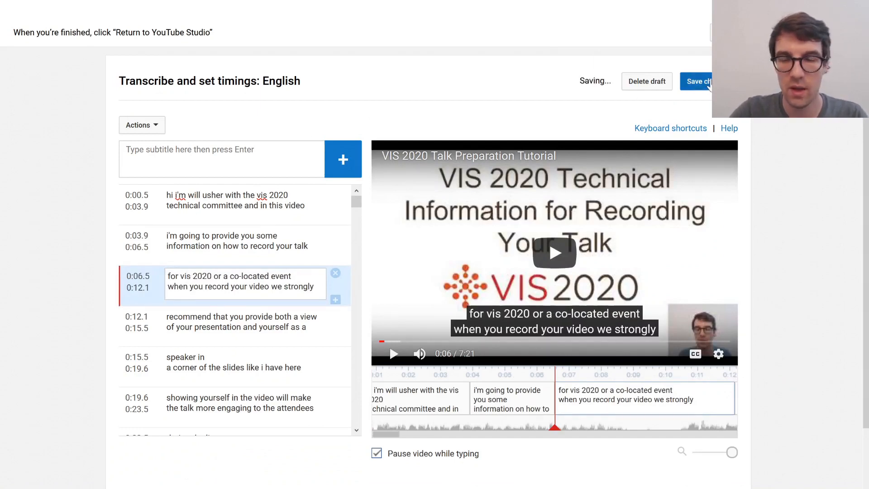
# - Save the edited captions and publish them, overwriting the existing English subtitles
pyautogui.click(699, 81)
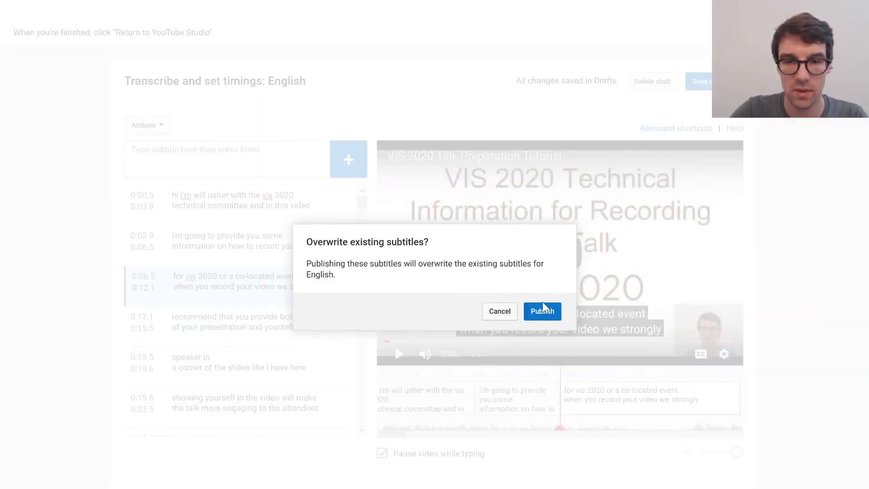
pyautogui.click(541, 311)
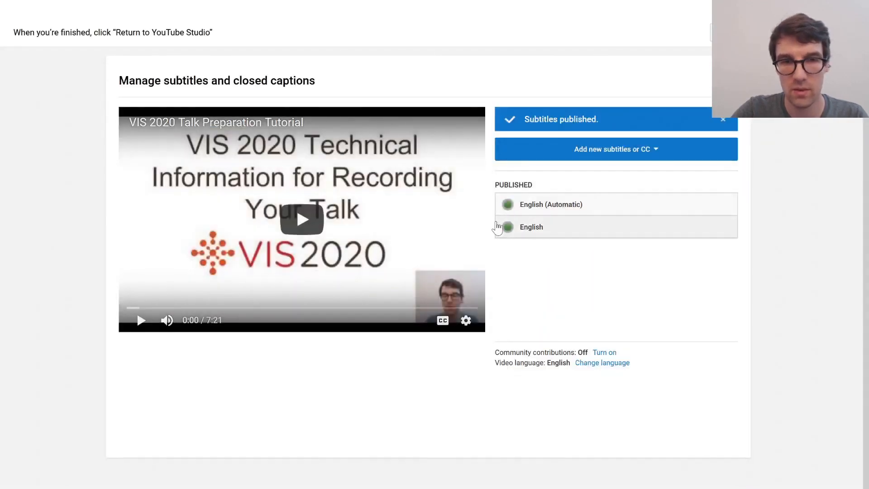
pyautogui.moveTo(508, 206)
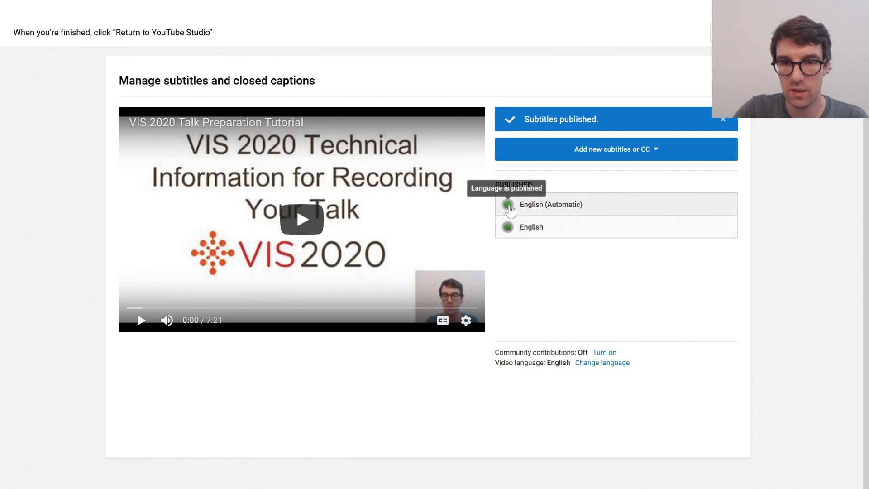
pyautogui.moveTo(567, 214)
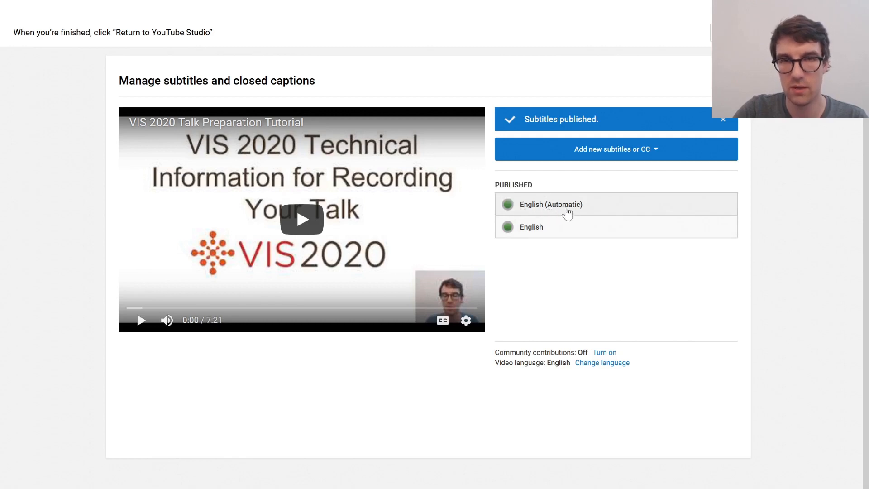
pyautogui.moveTo(581, 213)
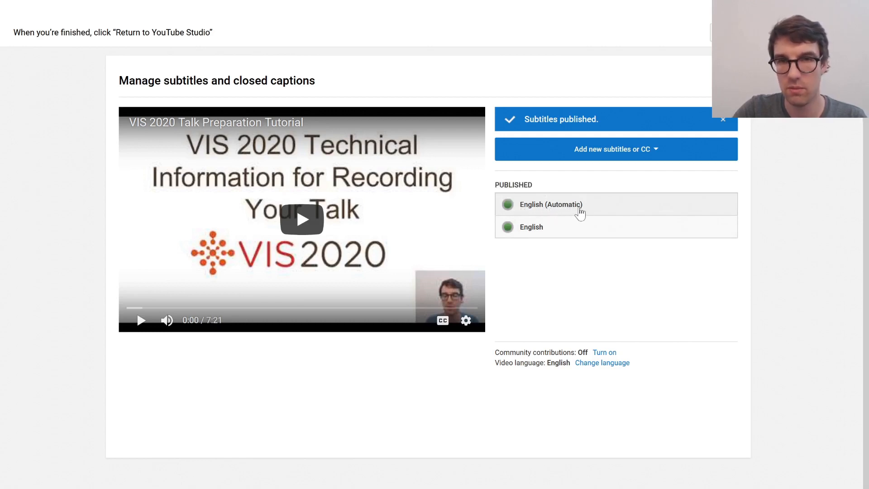
pyautogui.moveTo(552, 233)
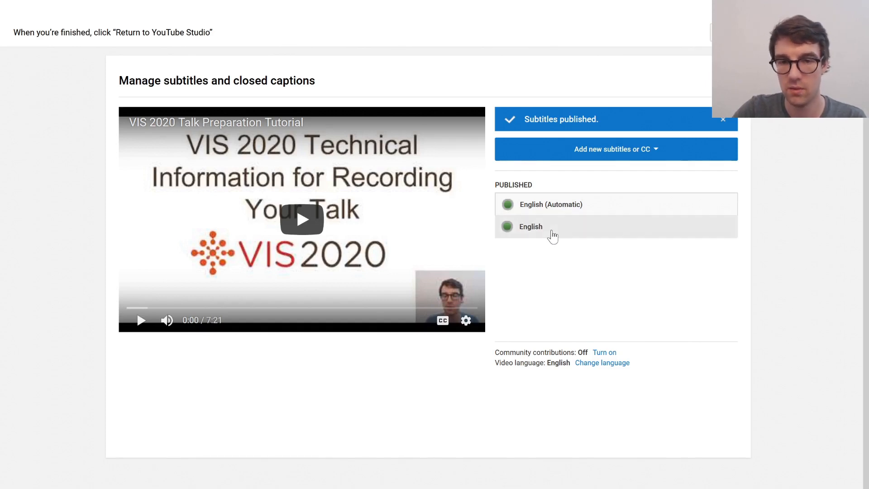
# - Download the published English subtitles as an .srt caption file via Actions
pyautogui.click(531, 227)
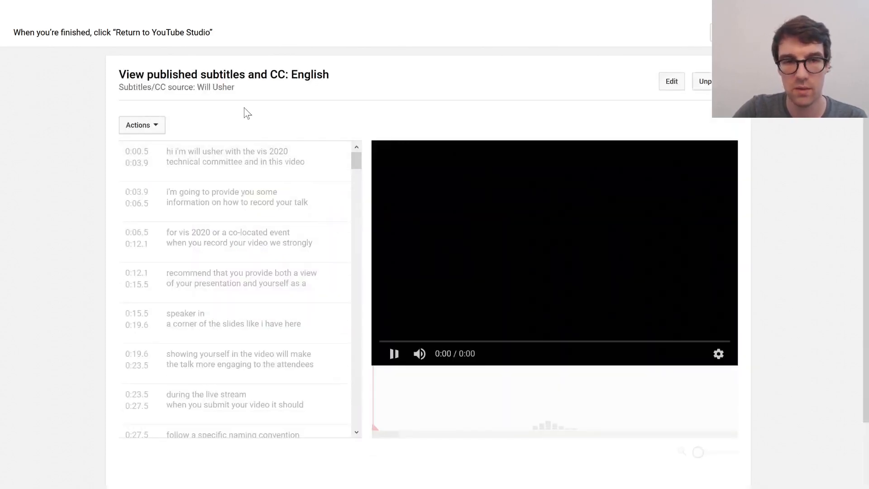
pyautogui.click(141, 125)
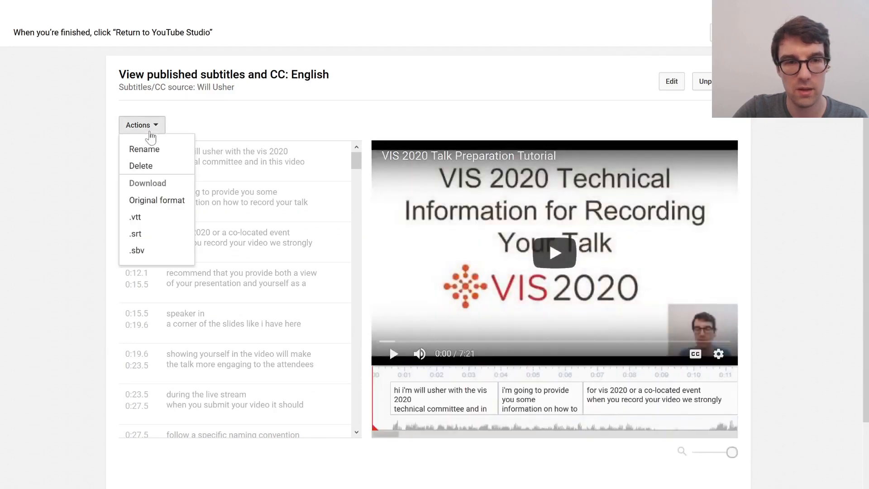
pyautogui.click(135, 234)
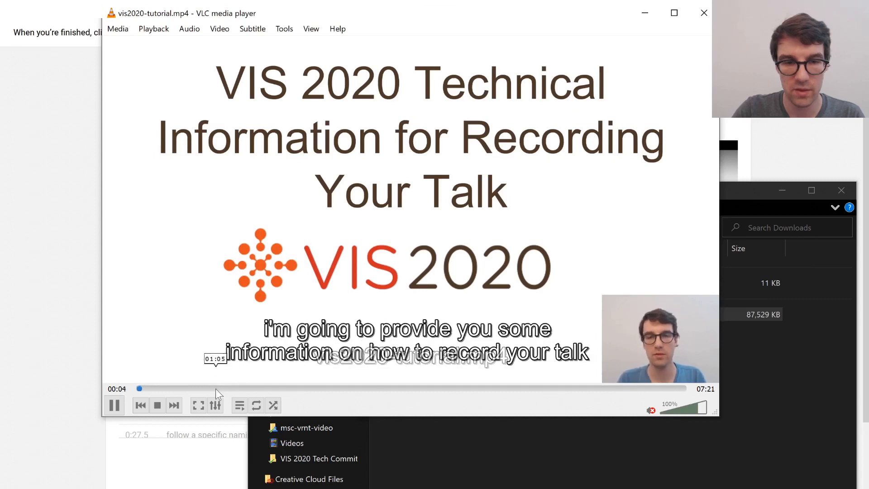
# - Seek the VLC playback with subtitles ahead to about 01:06
pyautogui.click(218, 388)
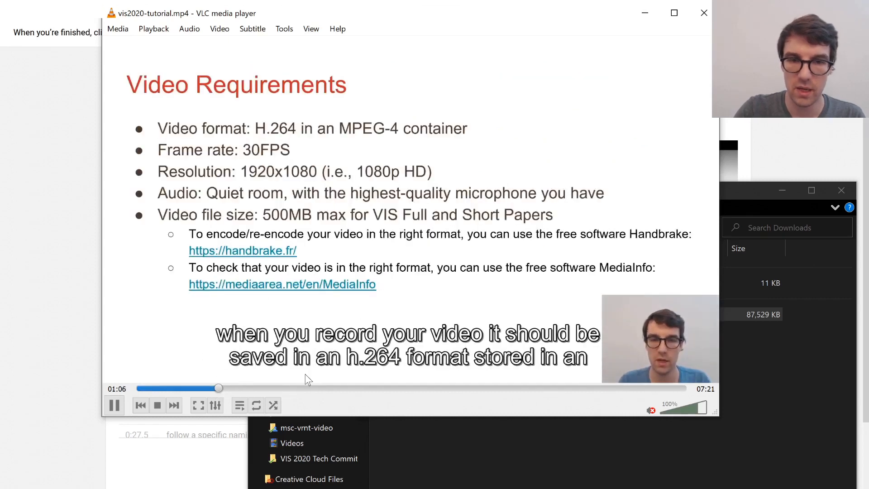